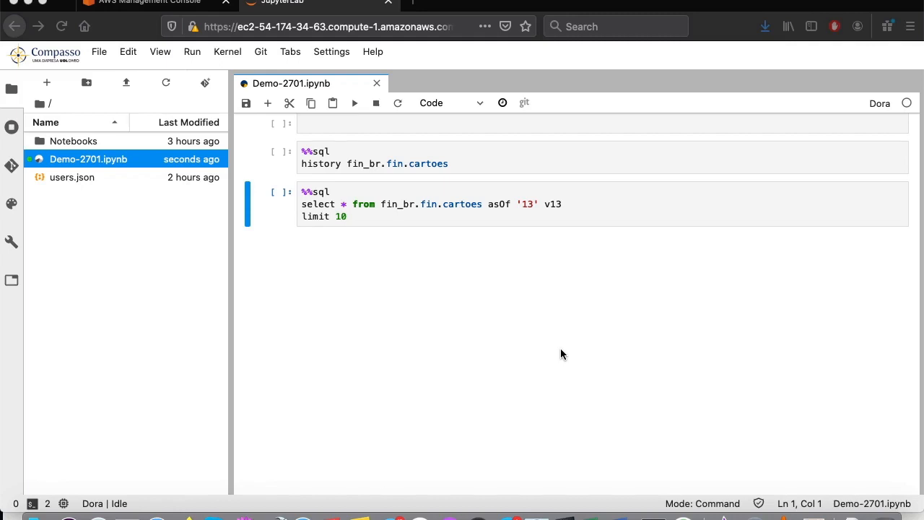
pyautogui.moveTo(203, 302)
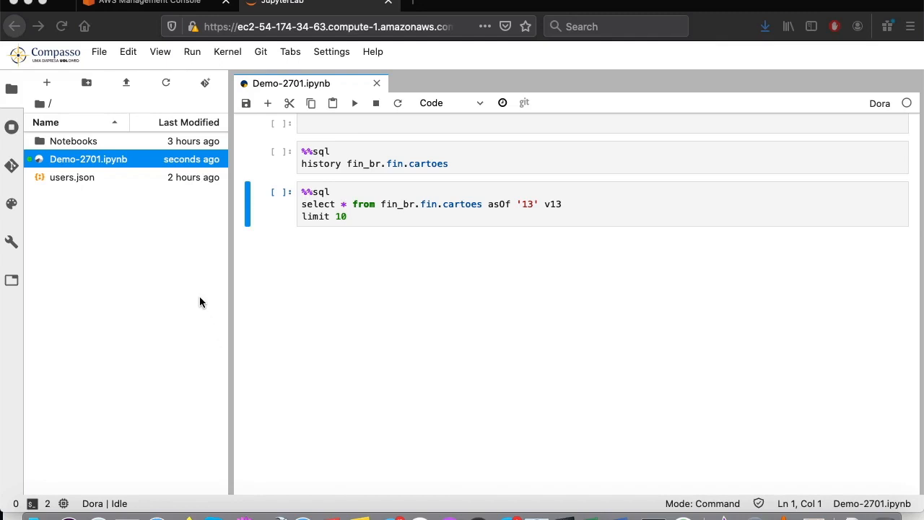
pyautogui.moveTo(202, 285)
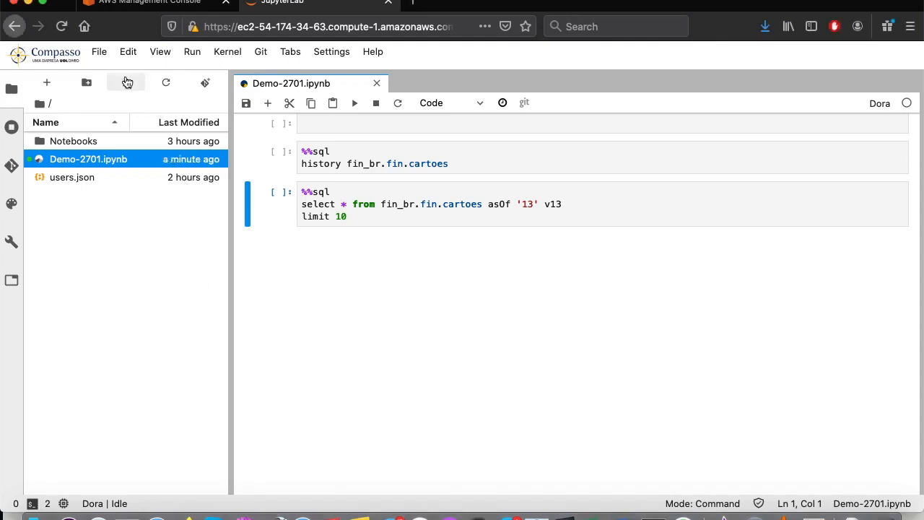
pyautogui.moveTo(125, 82)
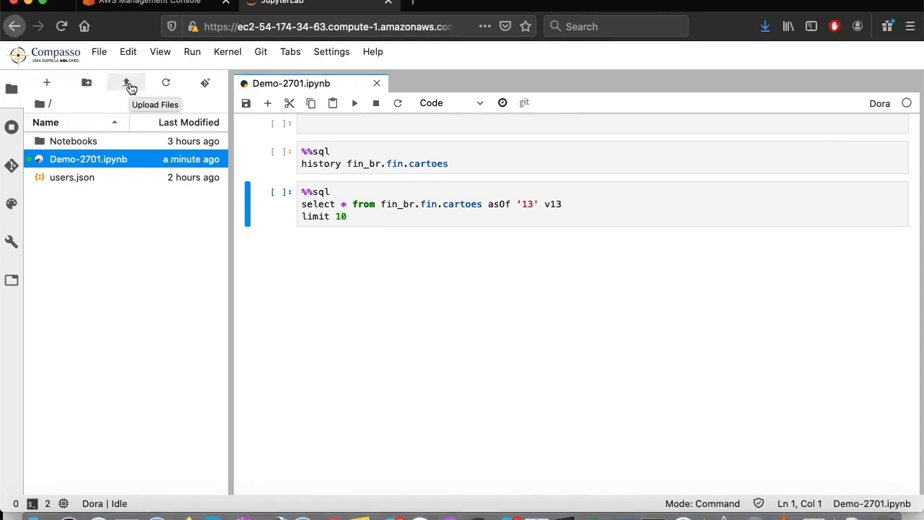
# Step: Upload br_states.json from the Desktop into the JupyterLab workspace files
pyautogui.click(125, 82)
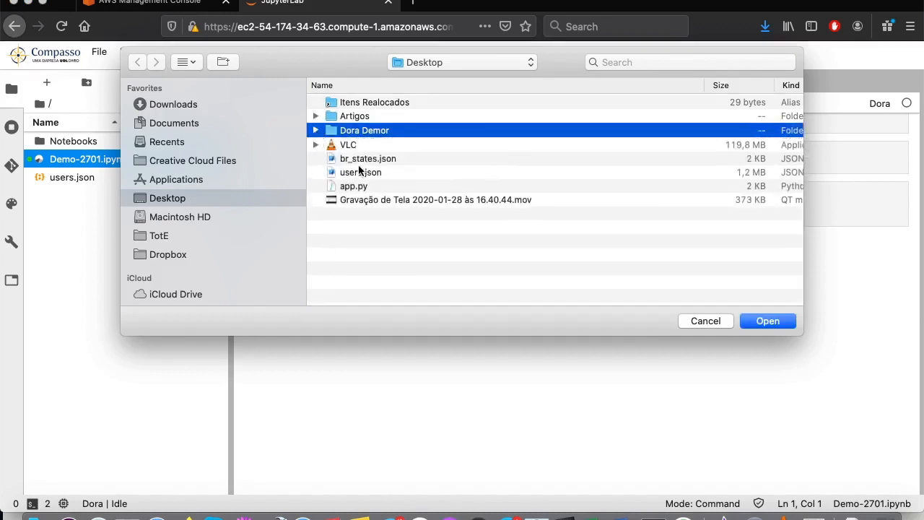
pyautogui.click(705, 321)
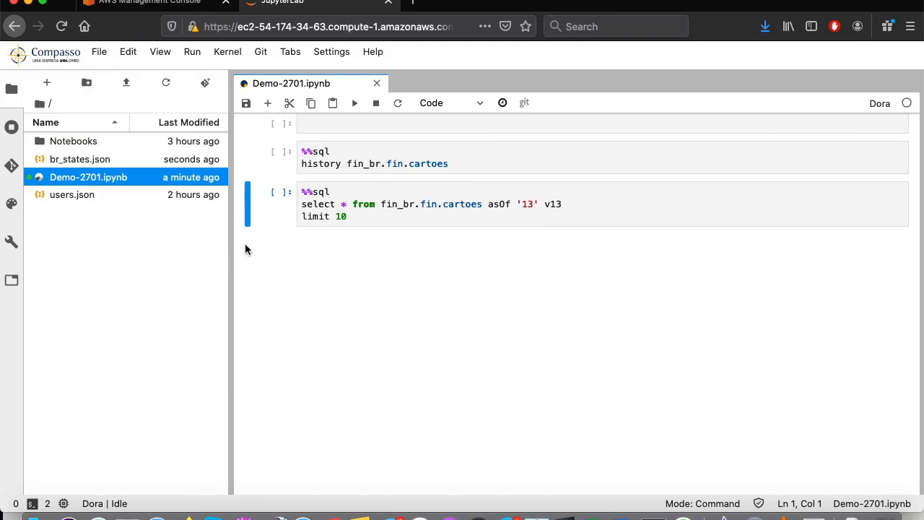
pyautogui.moveTo(162, 255)
pyautogui.write('`')
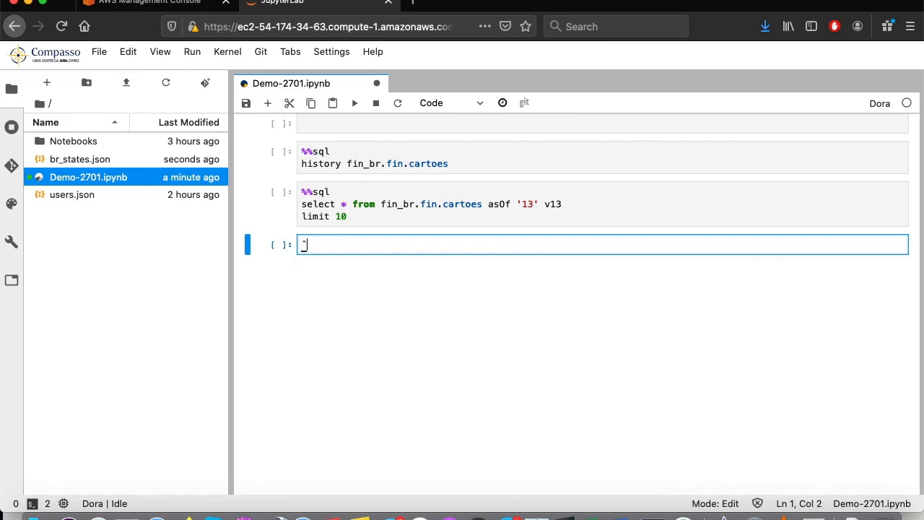
# Step: Add a %%sql cell joining users.json, CARTOES, TRANSACOES and br_states.json for per-state totals, and run it
pyautogui.write('%')
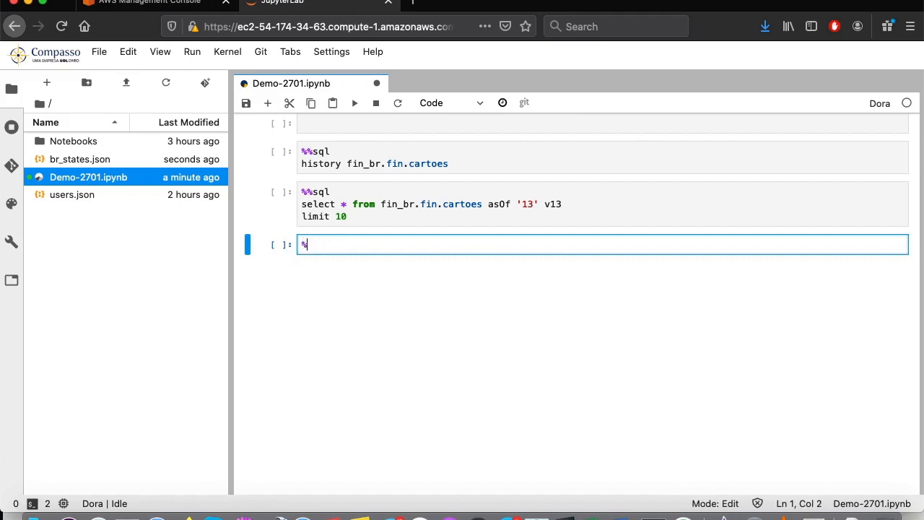
pyautogui.write('%%sql')
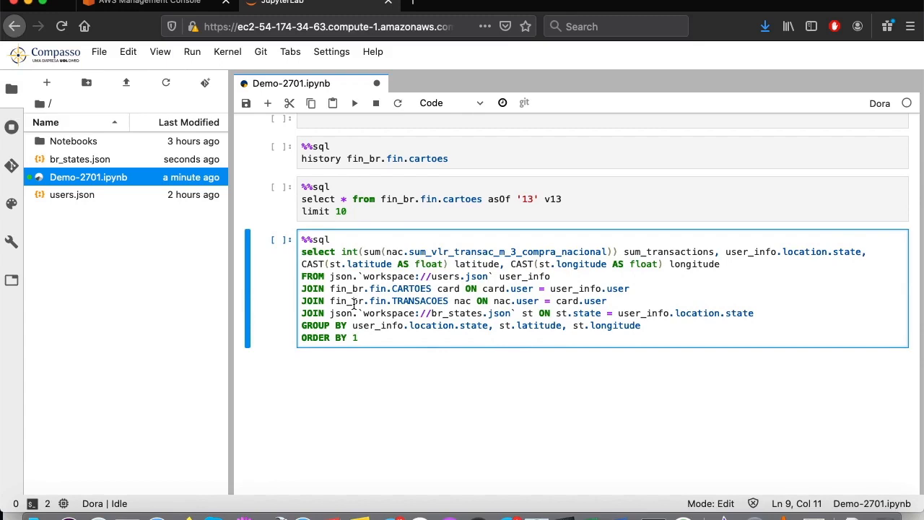
pyautogui.moveTo(359, 289)
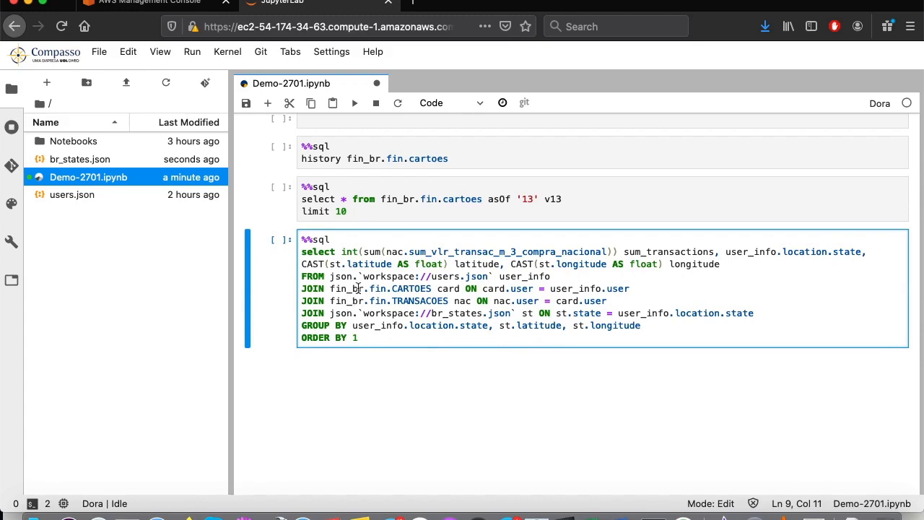
pyautogui.click(355, 102)
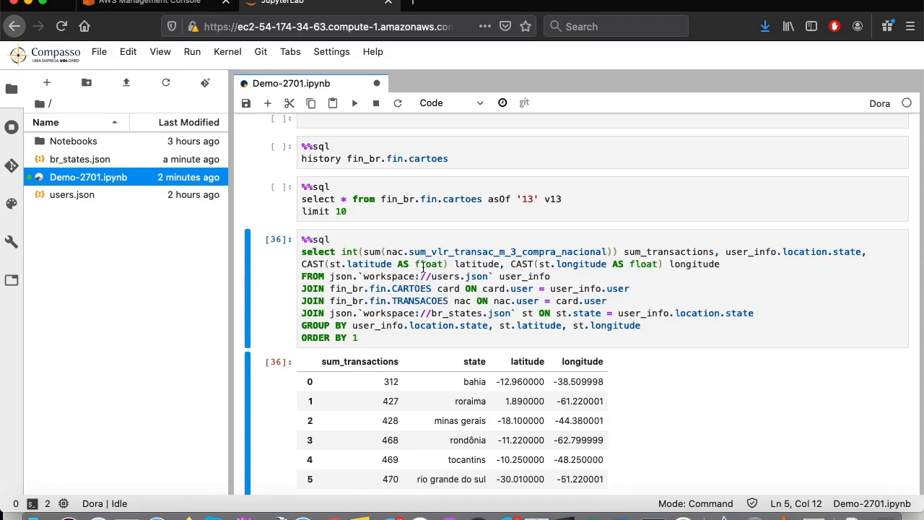
pyautogui.moveTo(468, 312)
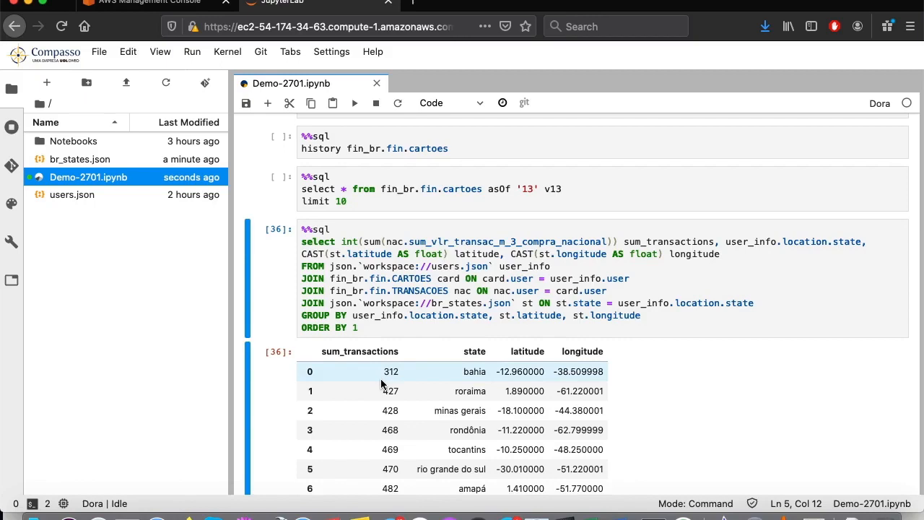
pyautogui.moveTo(382, 386)
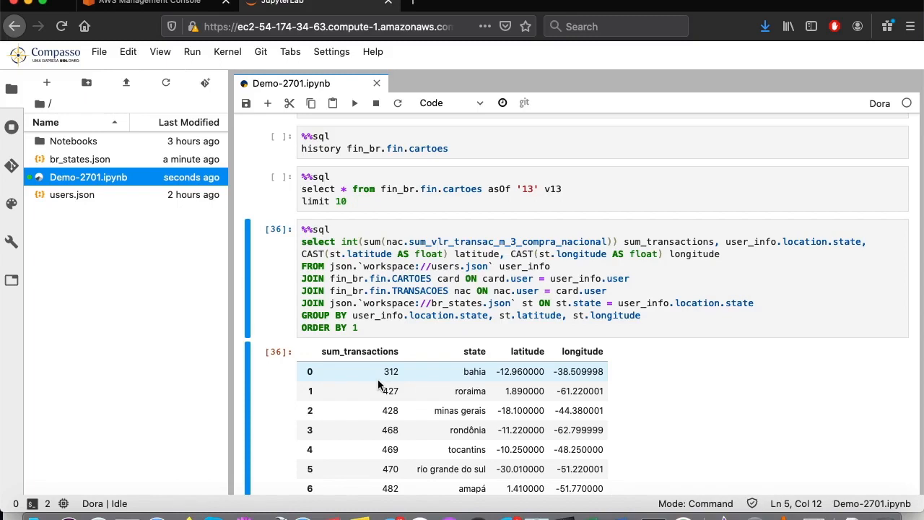
pyautogui.moveTo(396, 378)
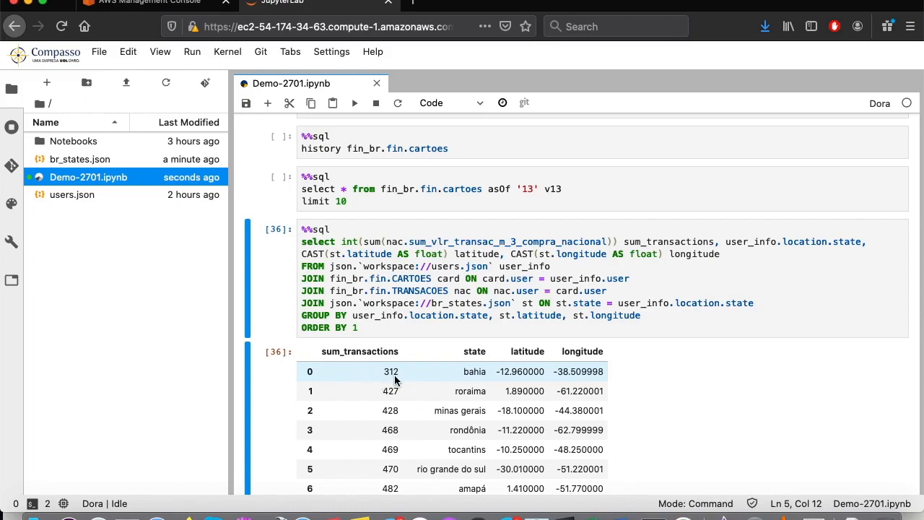
# Step: Scroll through the result table to review all 27 state rows of transaction totals
pyautogui.scroll(-3)
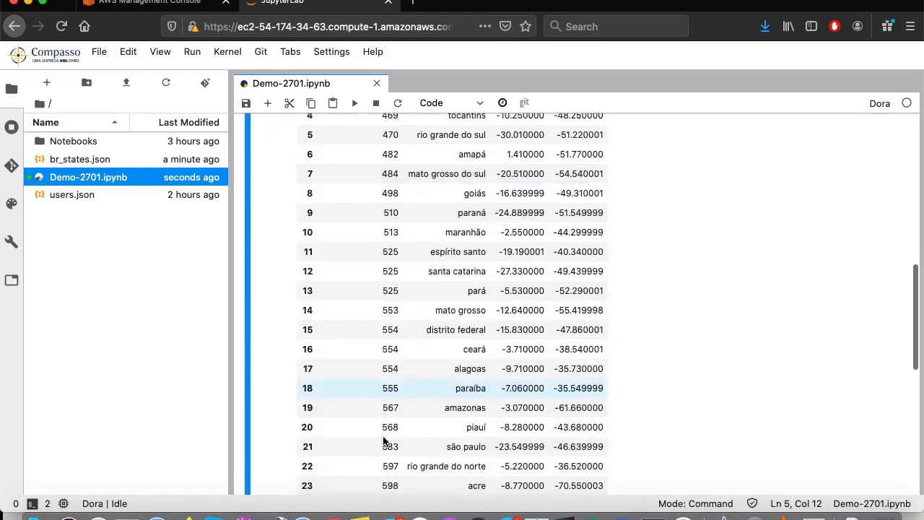
pyautogui.scroll(-3)
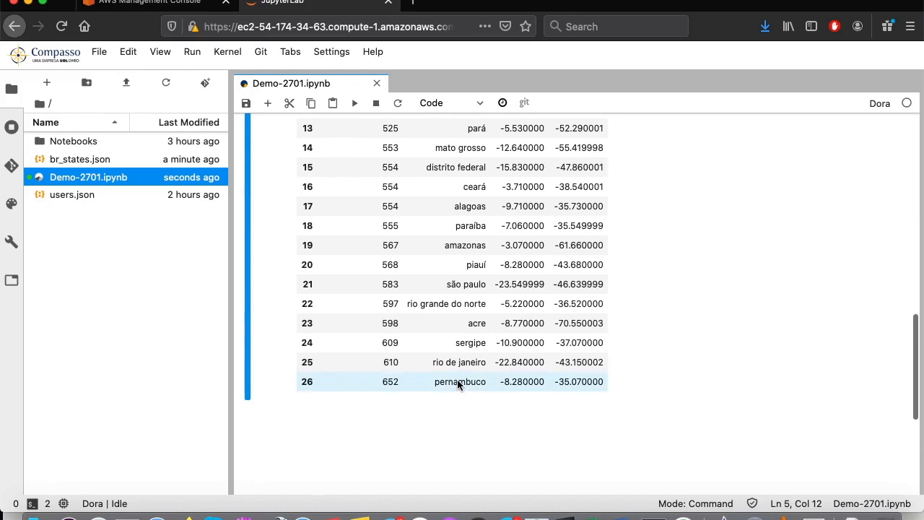
pyautogui.moveTo(399, 390)
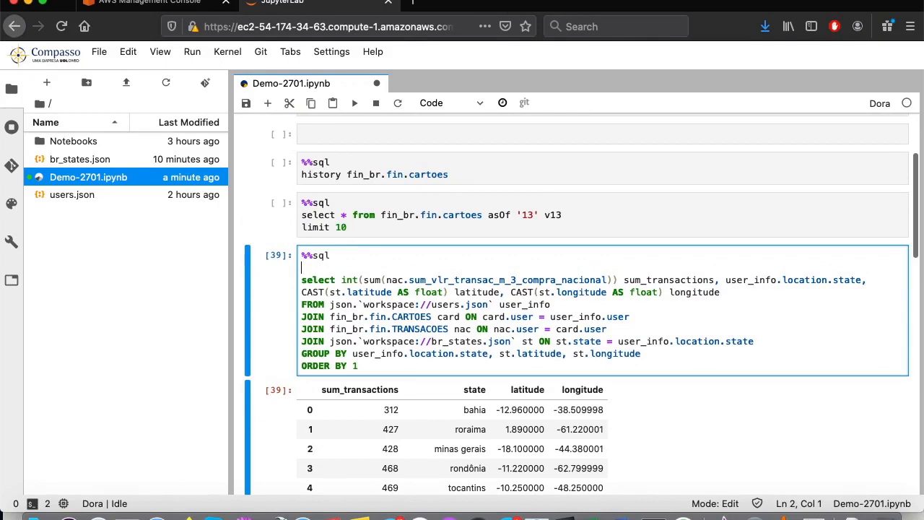
# Step: Prefix the query with 'create table if not exists transactions_br' and run it
pyautogui.write('create table if not')
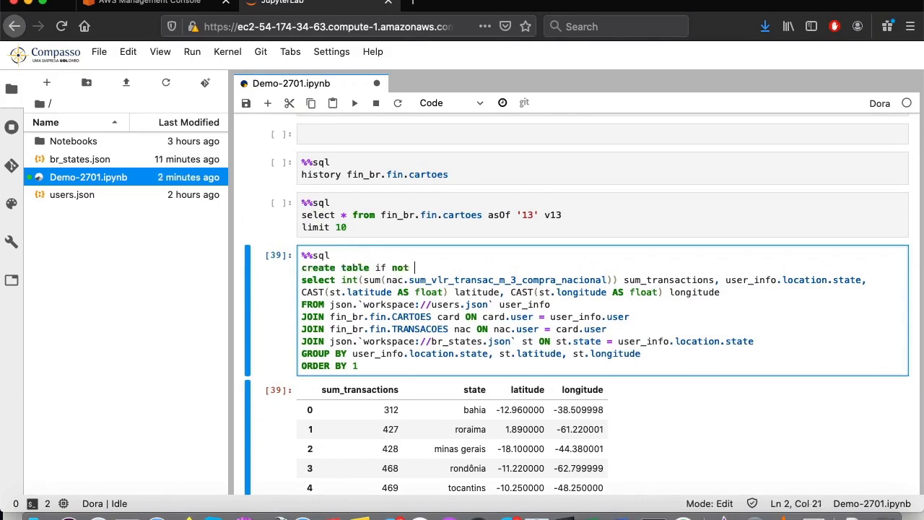
pyautogui.write('exists')
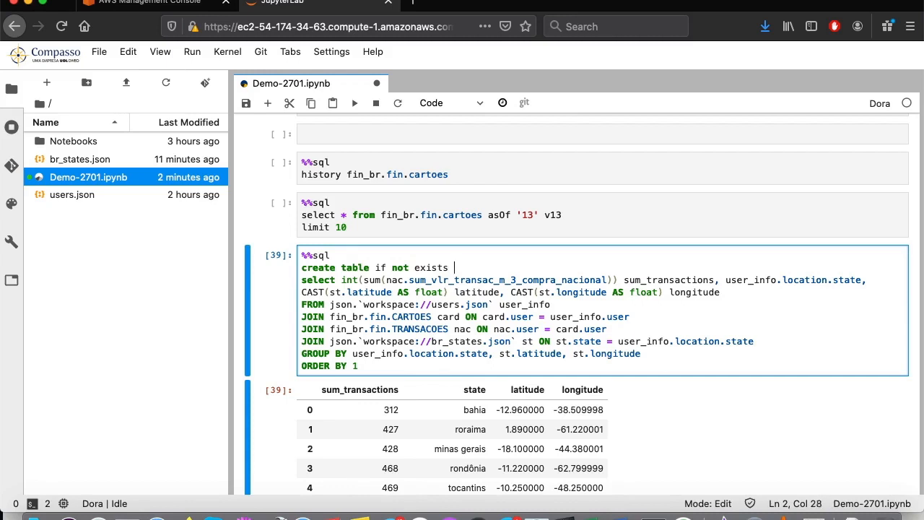
pyautogui.write('transactions_br')
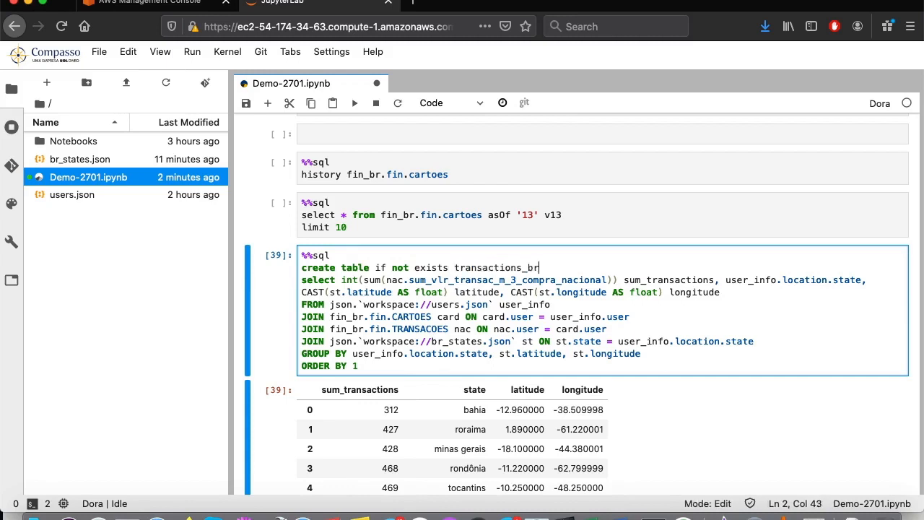
pyautogui.press('Shift+Enter')
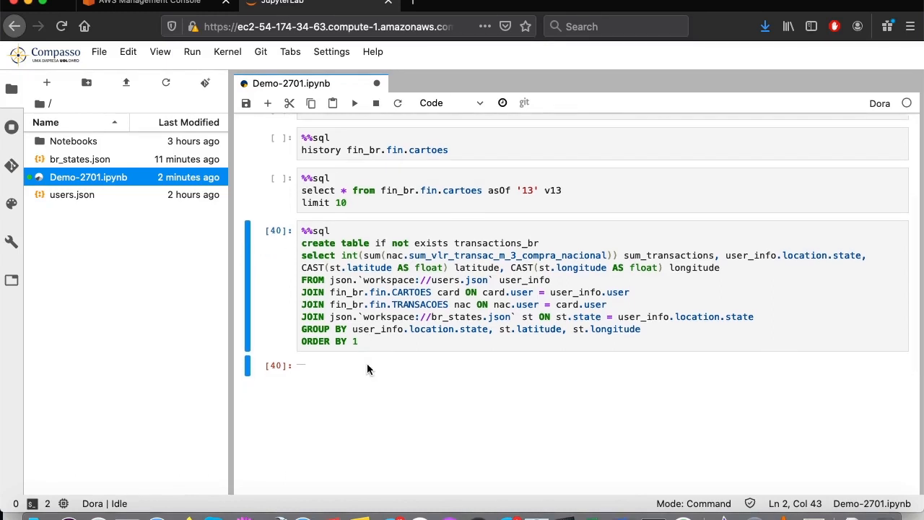
pyautogui.scroll(-3)
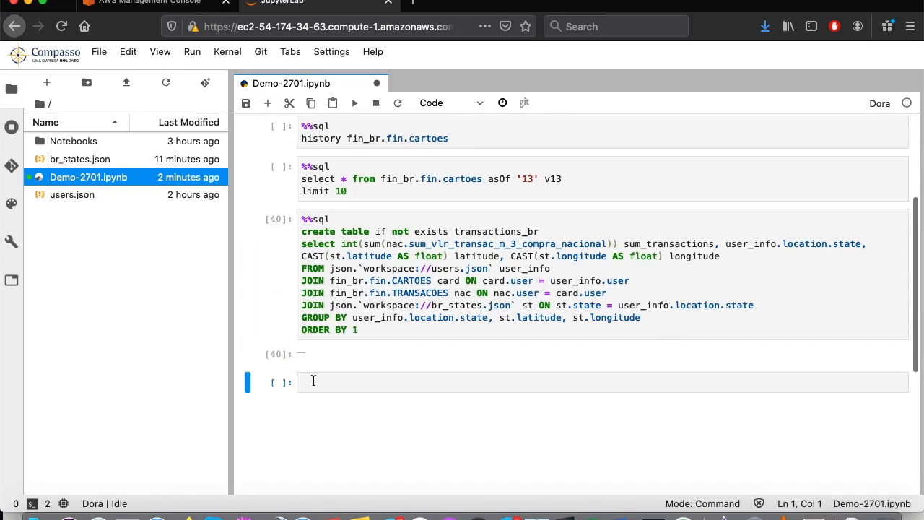
# Step: Run '%%sql select * from transactions_br' in the new cell and review the state totals
pyautogui.click(315, 381)
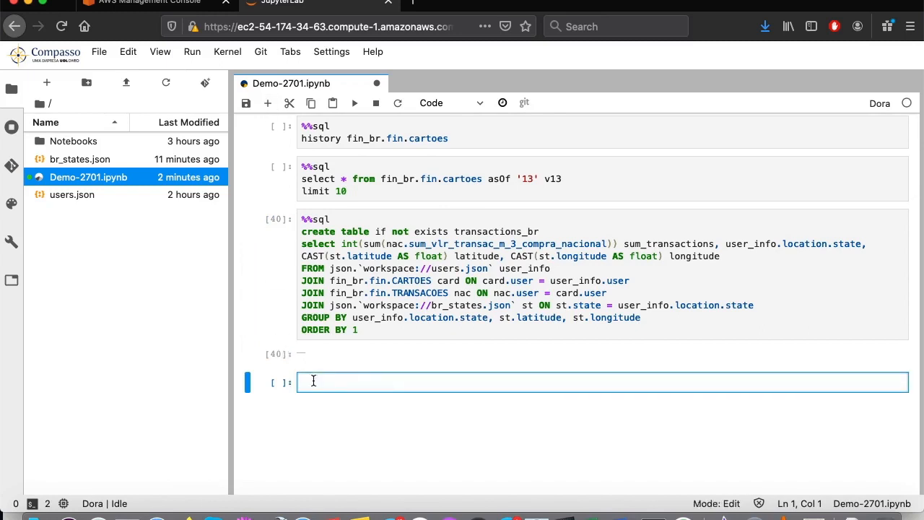
pyautogui.write('%%sql')
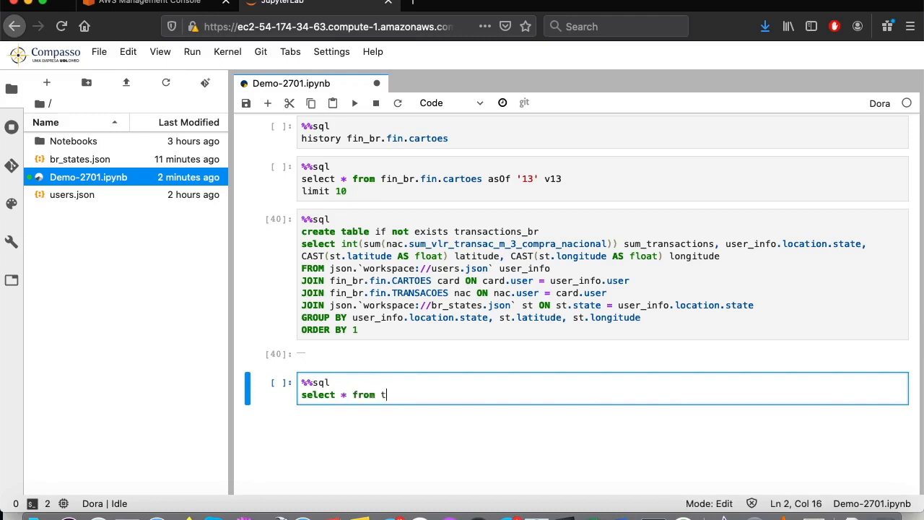
pyautogui.write('ransactions_br')
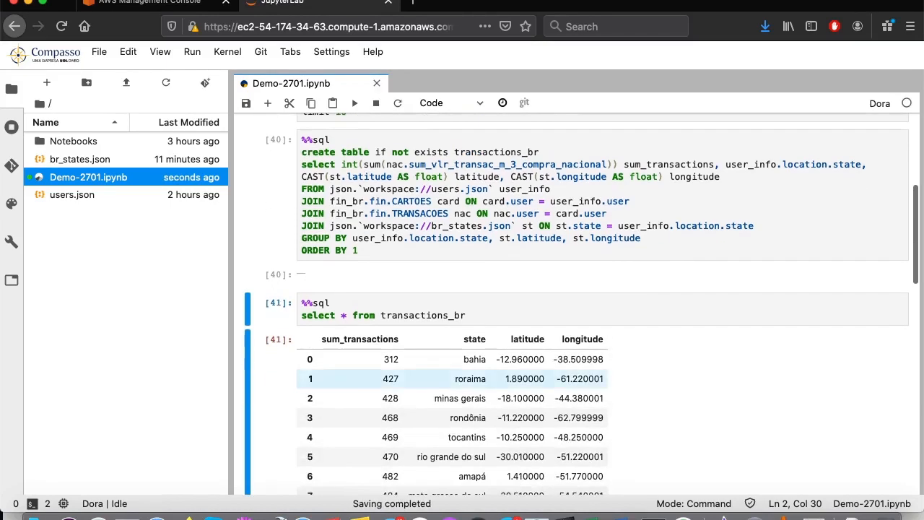
pyautogui.scroll(-3)
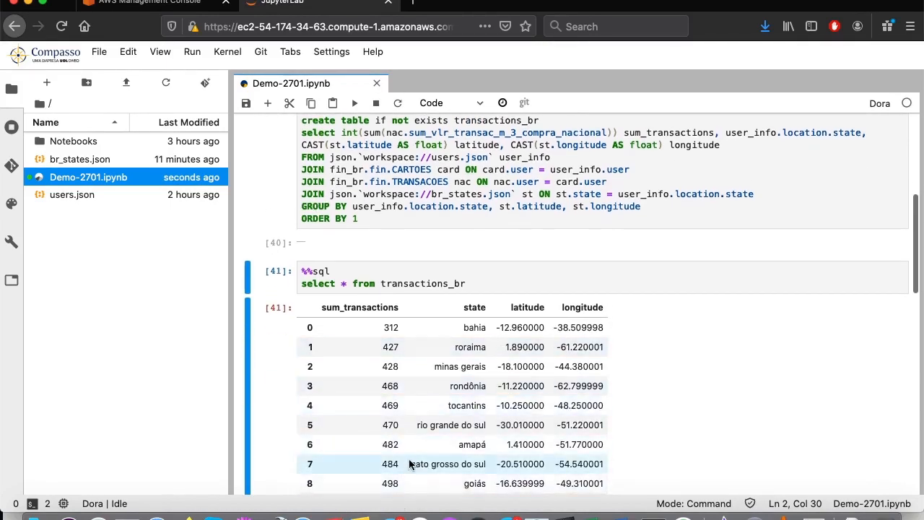
pyautogui.moveTo(432, 445)
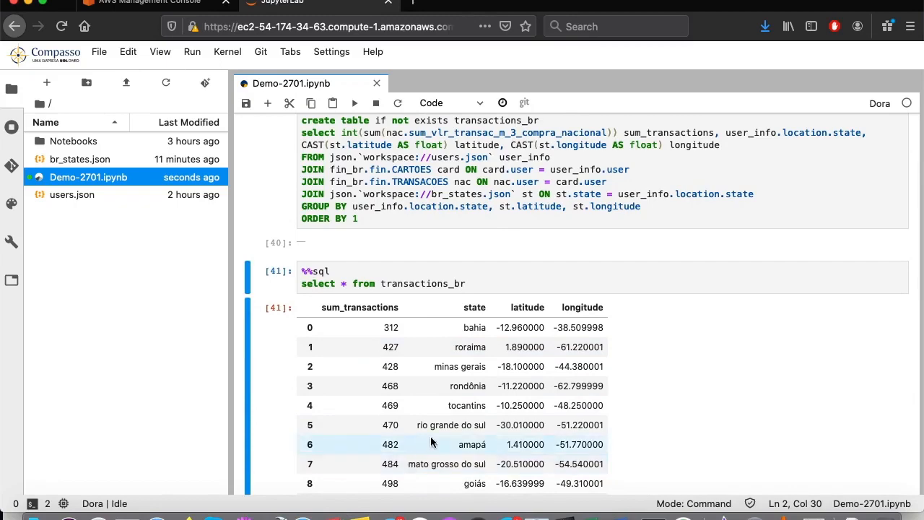
# Step: Switch to the AWS Management Console and open AWS Glue via the services search
pyautogui.click(152, 5)
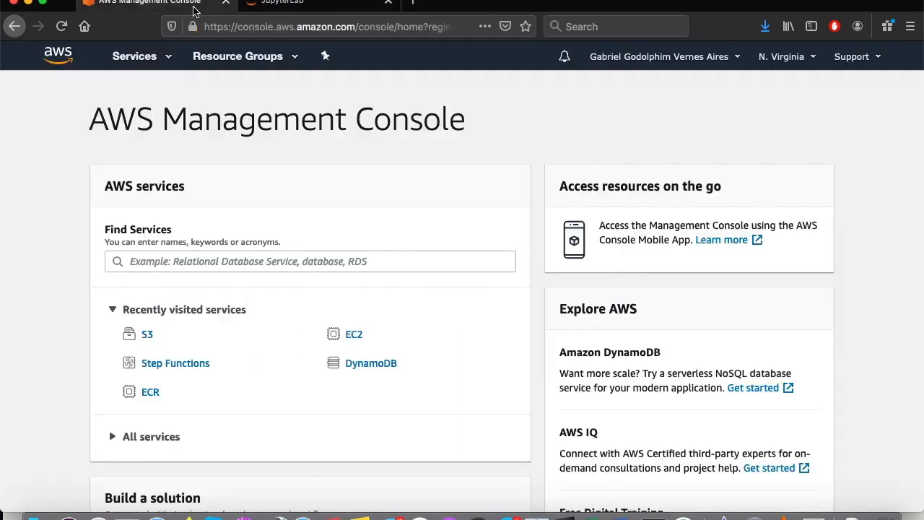
pyautogui.moveTo(194, 13)
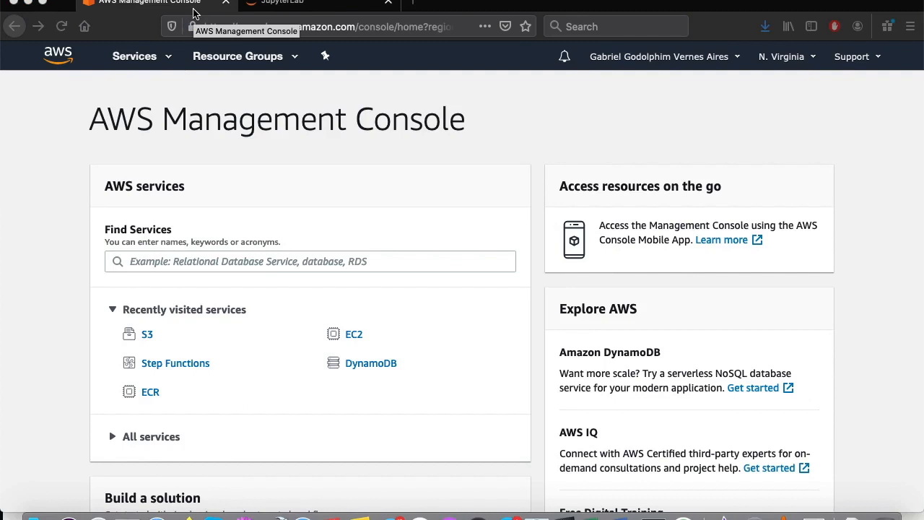
pyautogui.moveTo(199, 108)
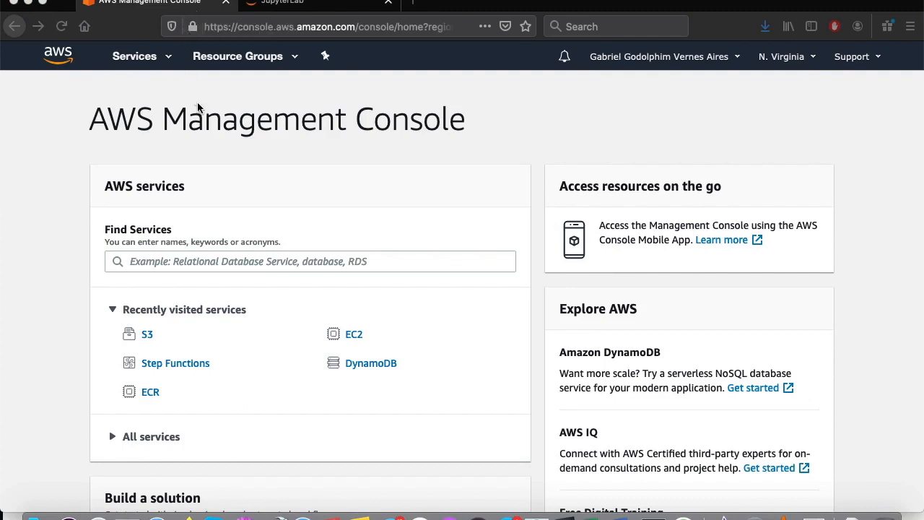
pyautogui.moveTo(266, 258)
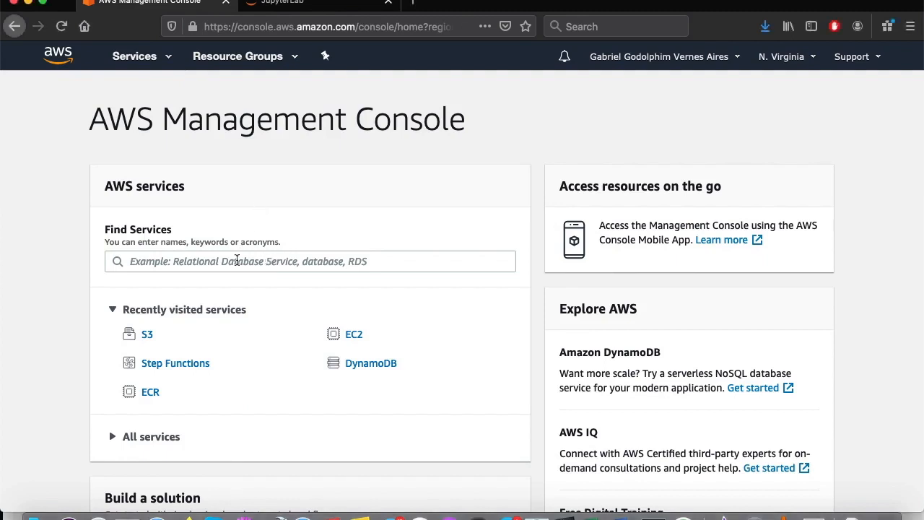
pyautogui.write('glue')
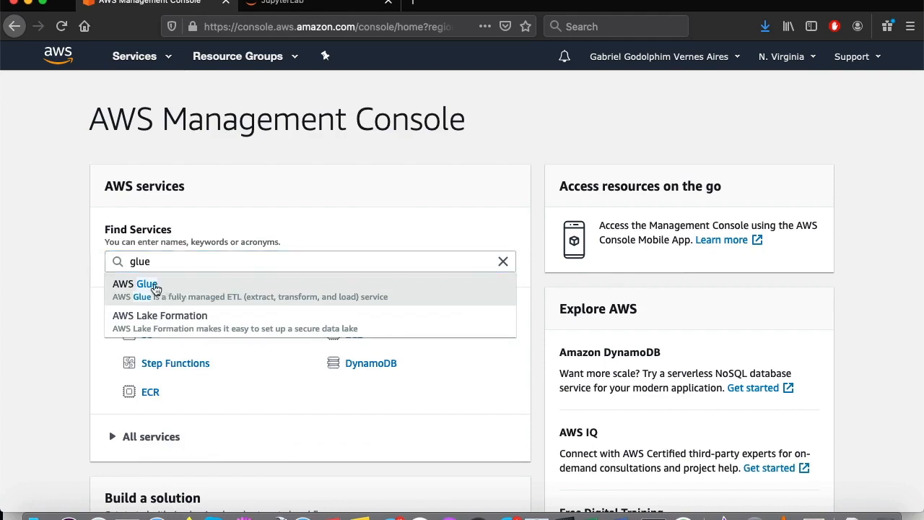
pyautogui.click(134, 283)
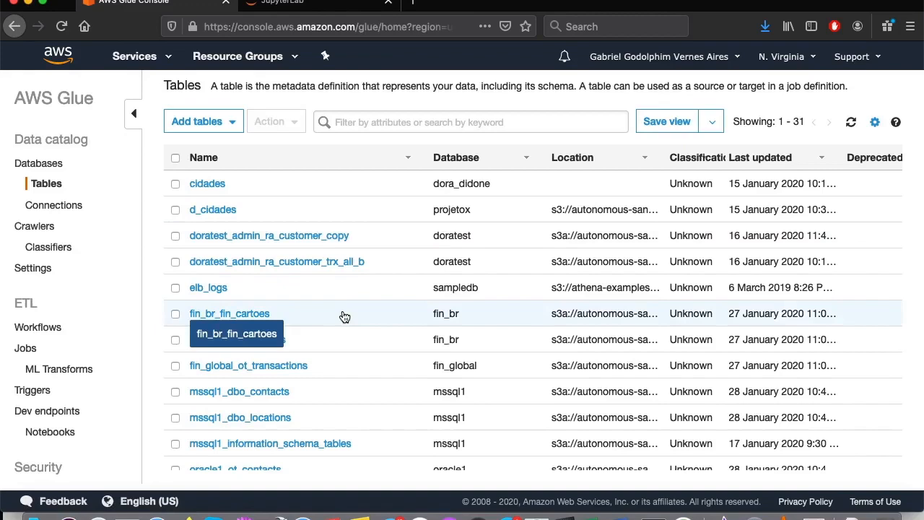
pyautogui.scroll(-3)
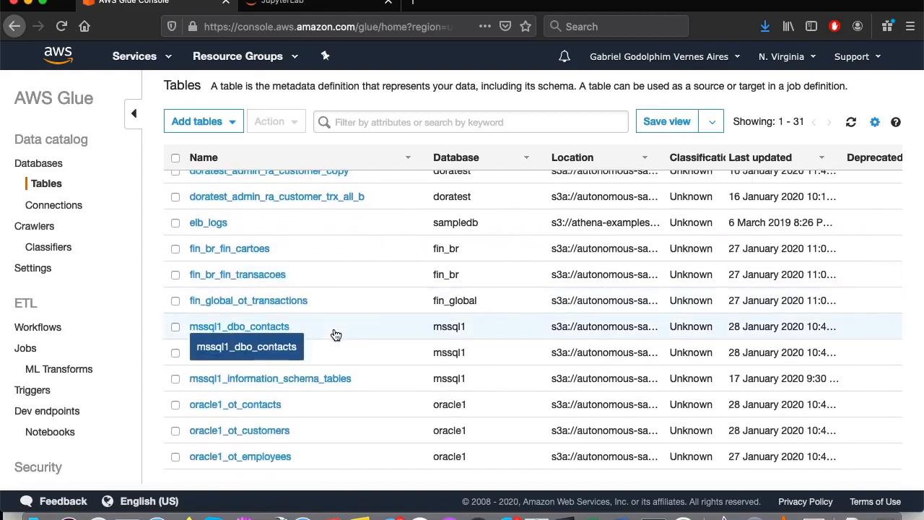
pyautogui.scroll(-3)
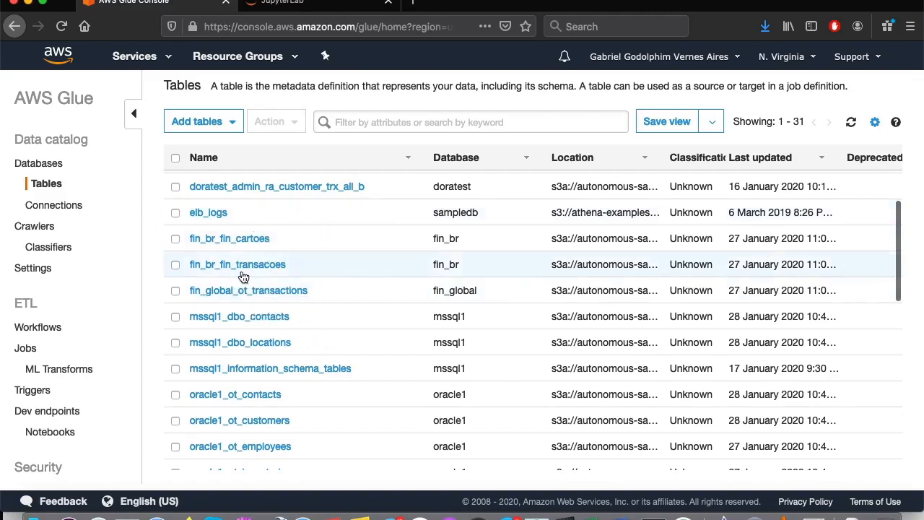
pyautogui.scroll(-3)
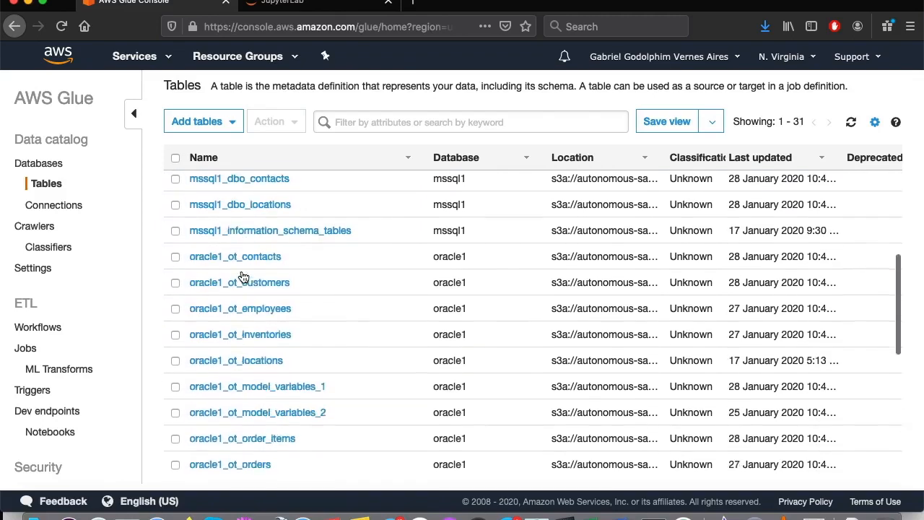
pyautogui.scroll(-3)
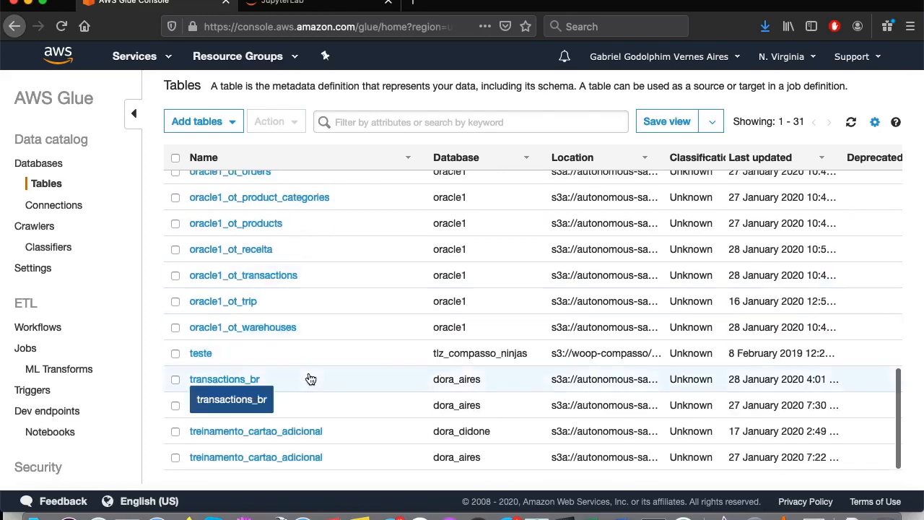
pyautogui.moveTo(261, 393)
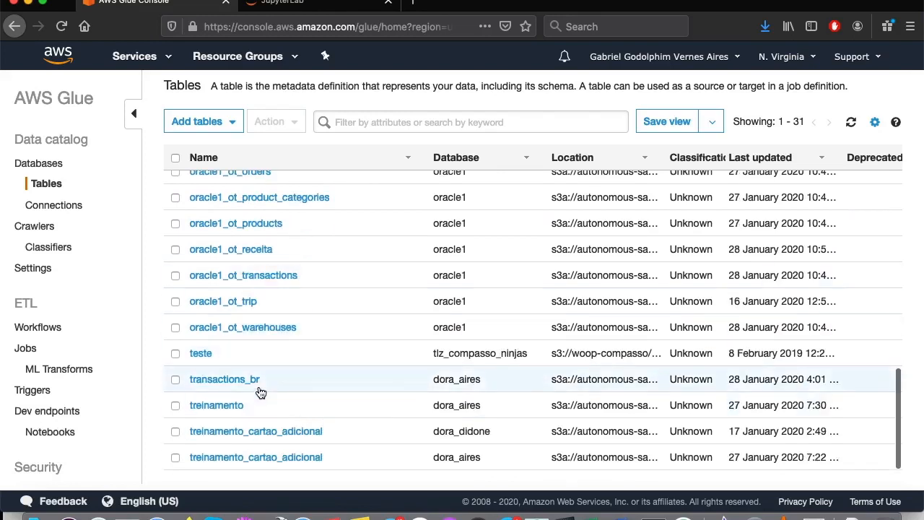
pyautogui.moveTo(260, 392)
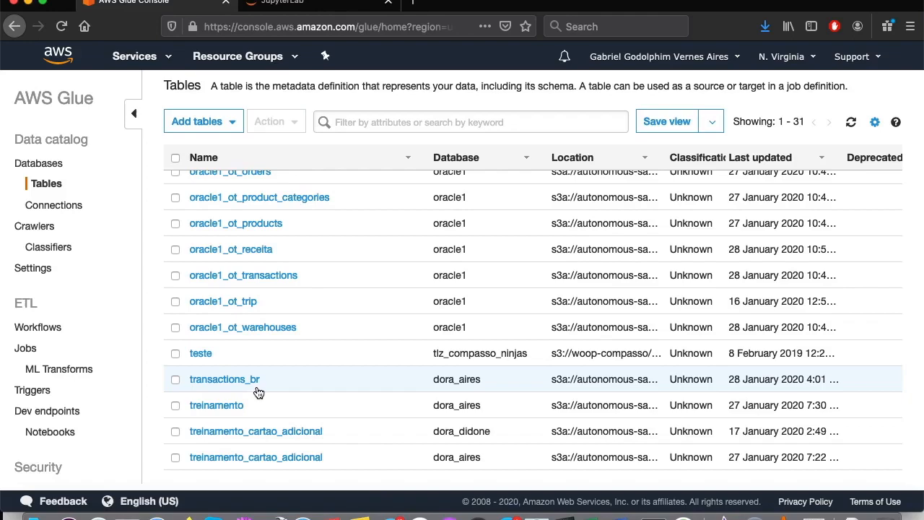
pyautogui.moveTo(257, 392)
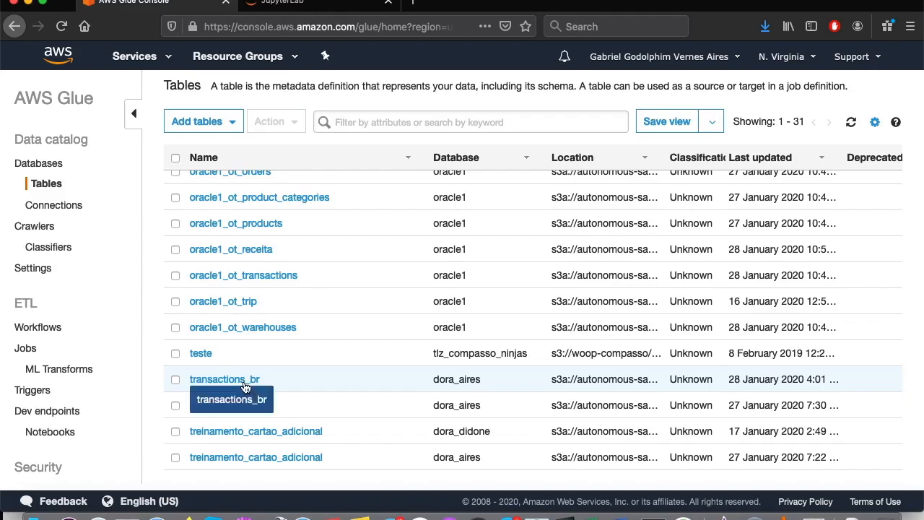
# Step: Open the transactions_br table details and review its four-column schema and S3 location
pyautogui.click(226, 378)
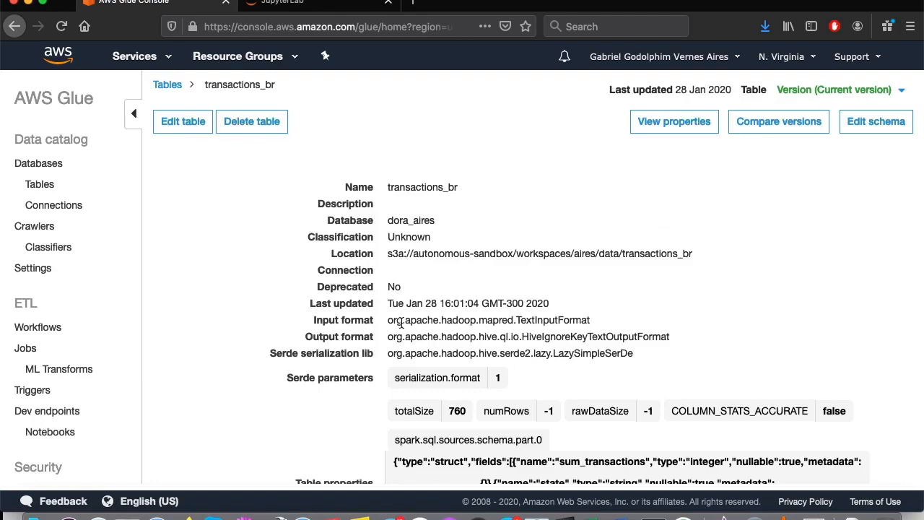
pyautogui.scroll(-3)
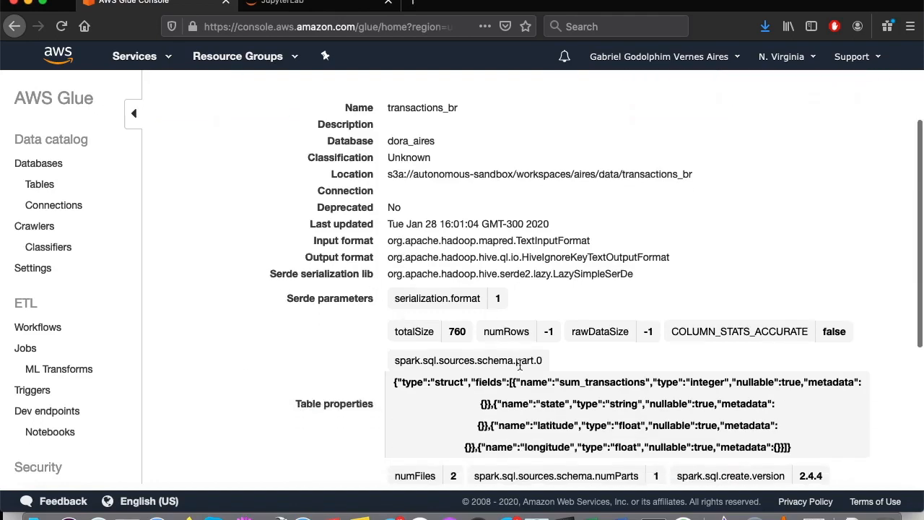
pyautogui.scroll(-3)
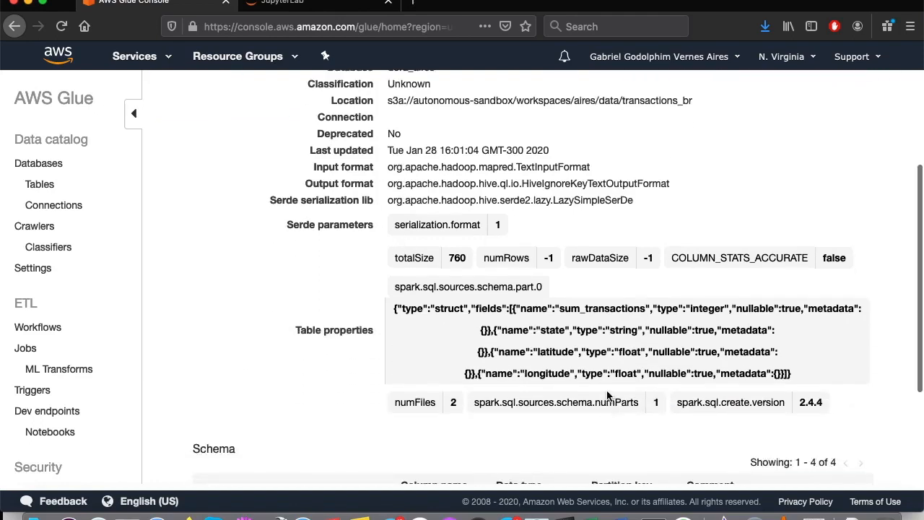
pyautogui.scroll(-3)
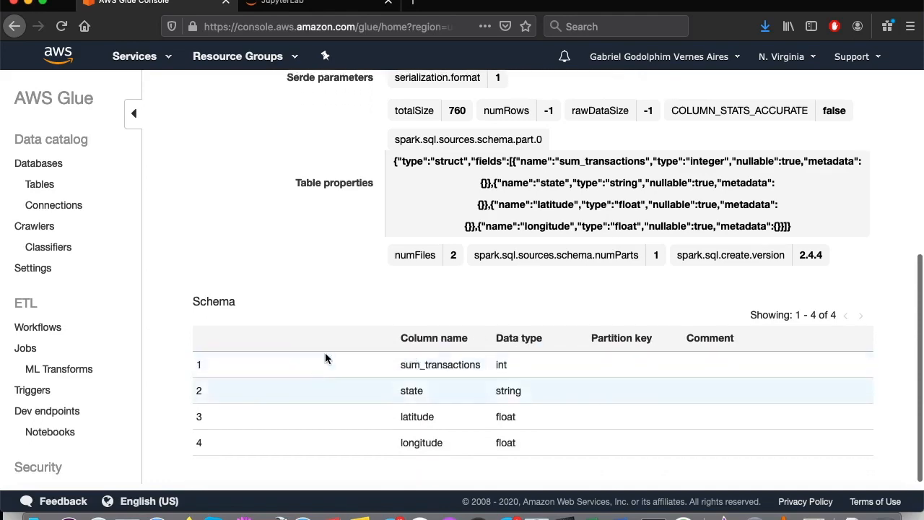
pyautogui.moveTo(312, 413)
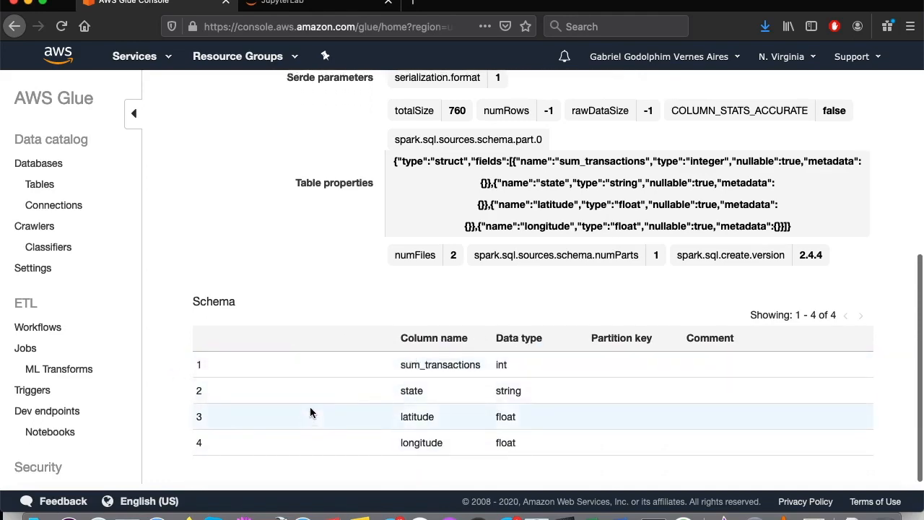
pyautogui.scroll(3)
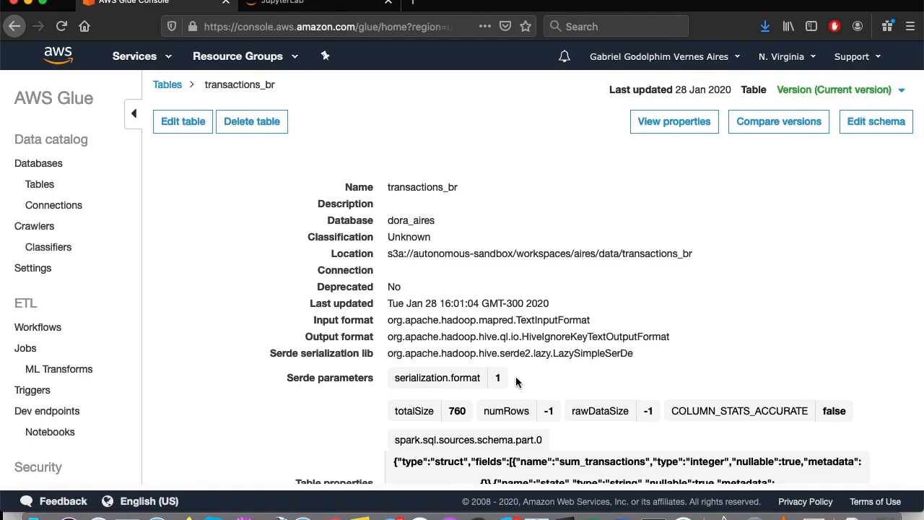
pyautogui.moveTo(390, 171)
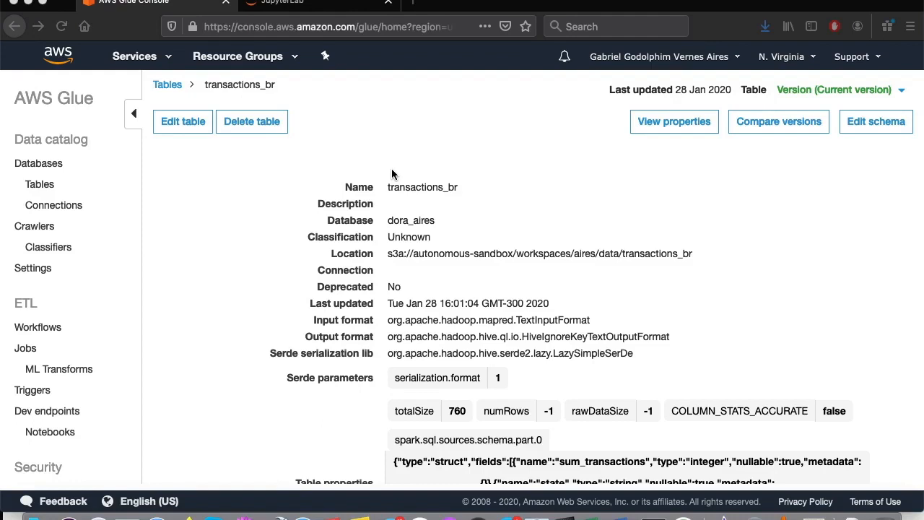
pyautogui.moveTo(352, 150)
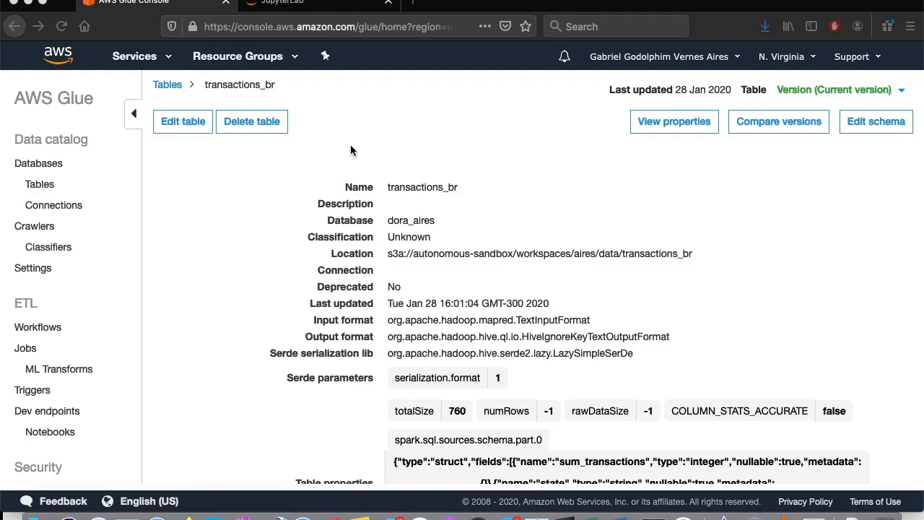
pyautogui.moveTo(157, 65)
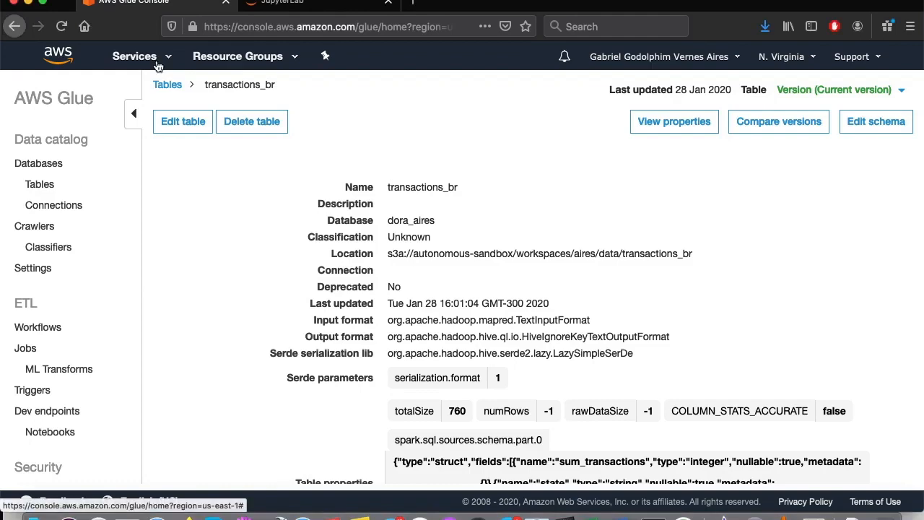
# Step: Search the Services menu for 'quicksi' and open Amazon QuickSight
pyautogui.click(134, 54)
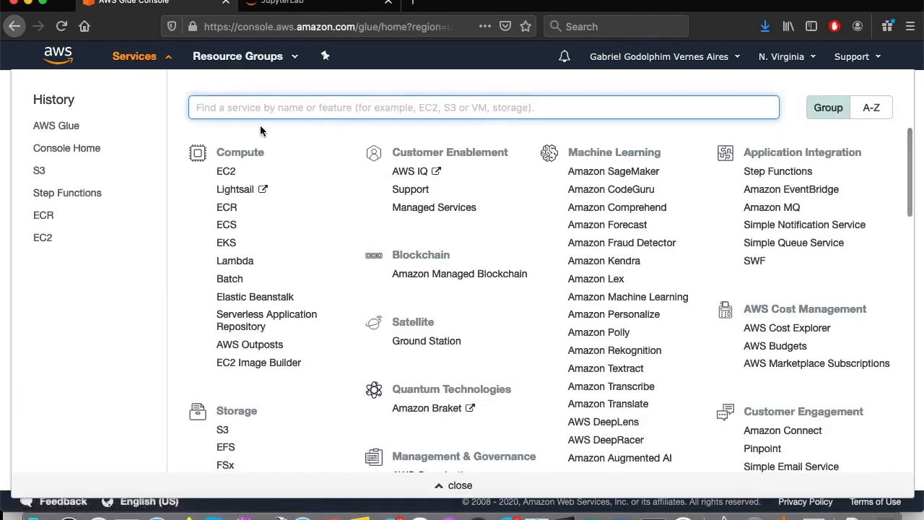
pyautogui.write('quicksi')
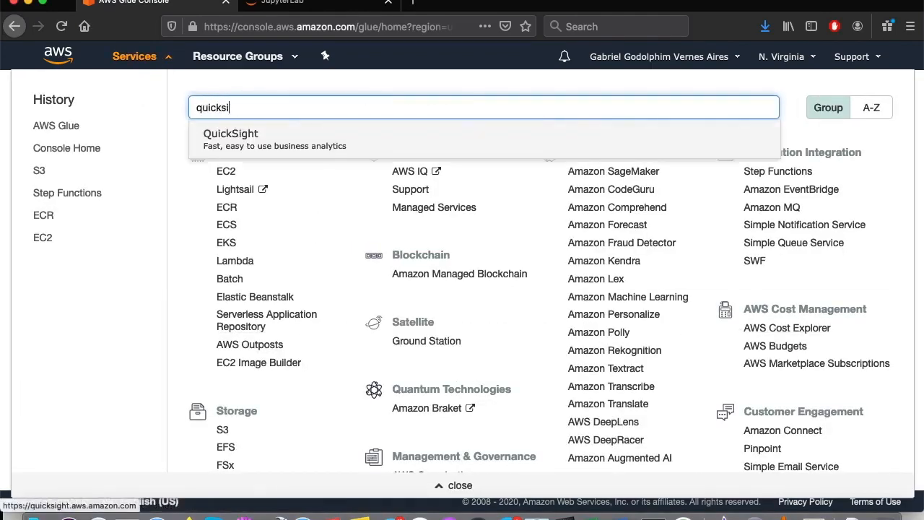
pyautogui.click(231, 139)
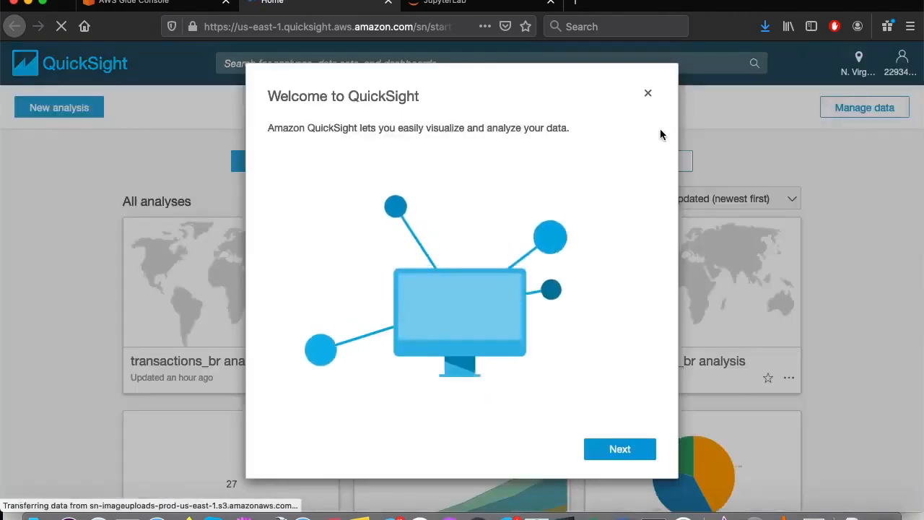
# Step: From Manage data, start a new data set using the existing Dora Athena data source
pyautogui.click(647, 92)
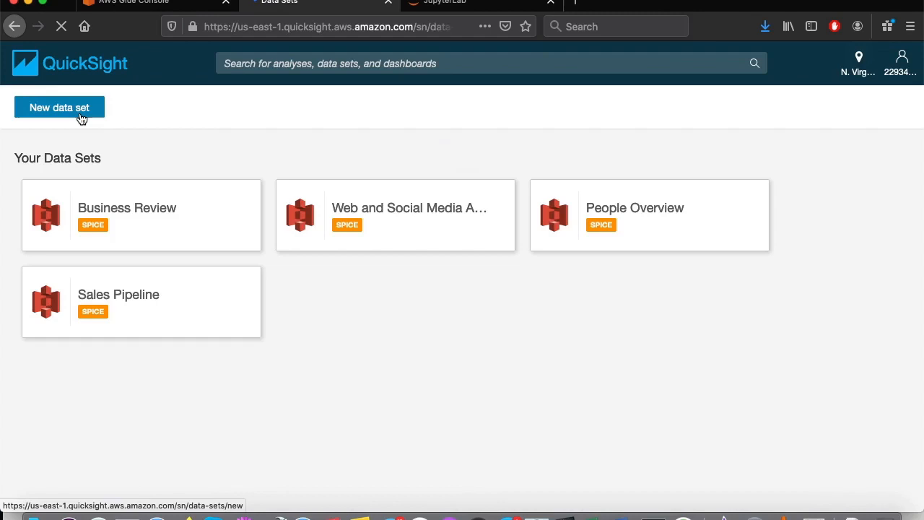
pyautogui.click(59, 107)
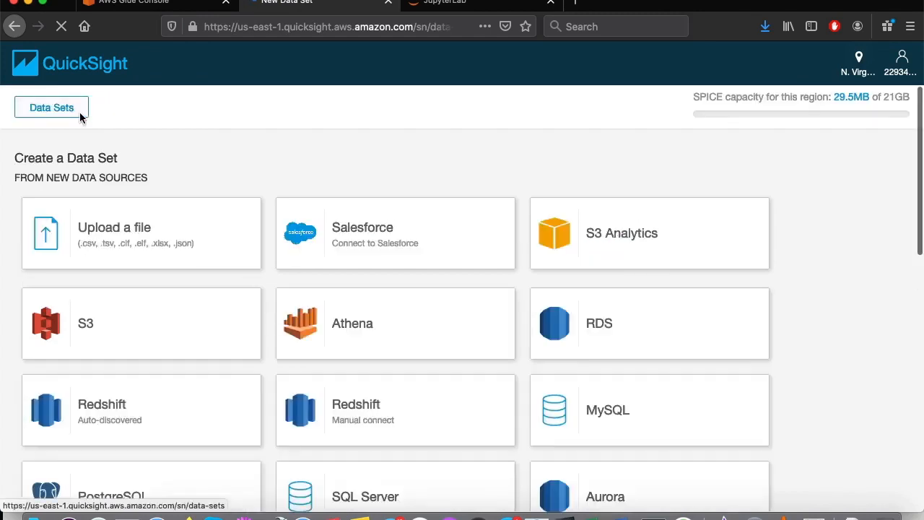
pyautogui.scroll(-3)
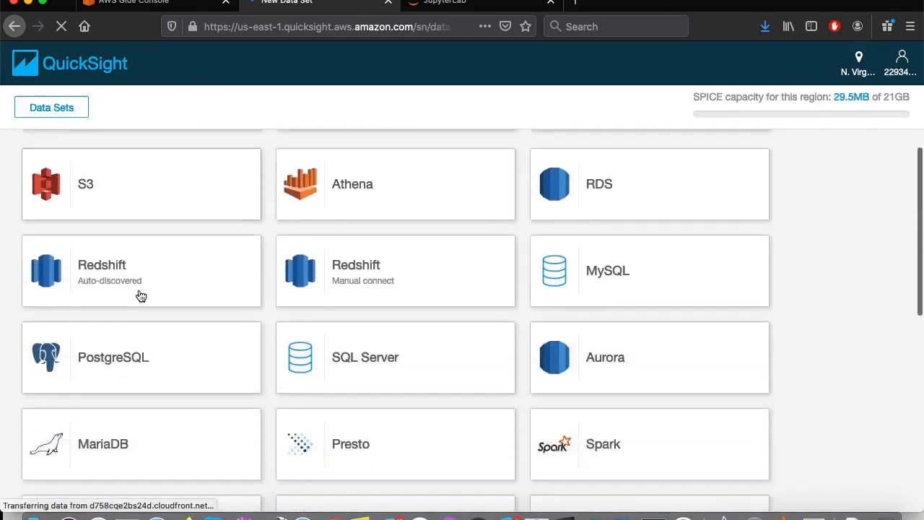
pyautogui.scroll(-3)
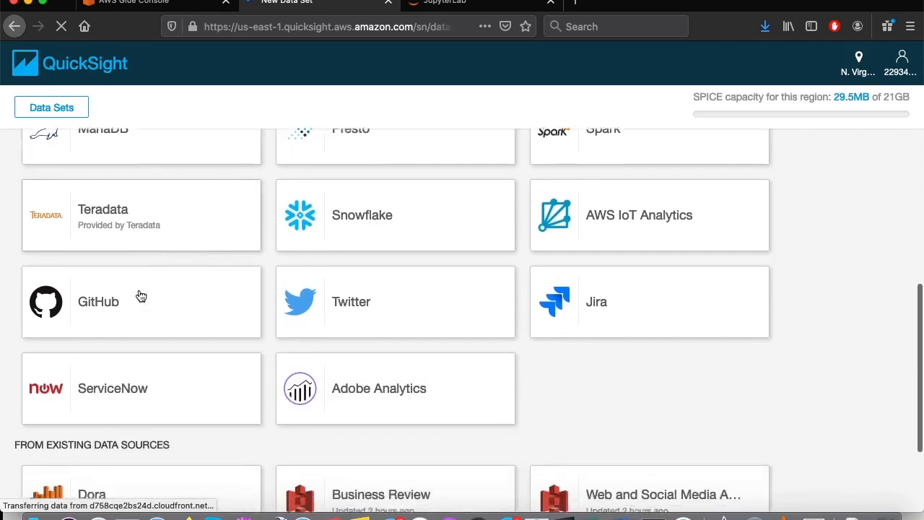
pyautogui.scroll(-3)
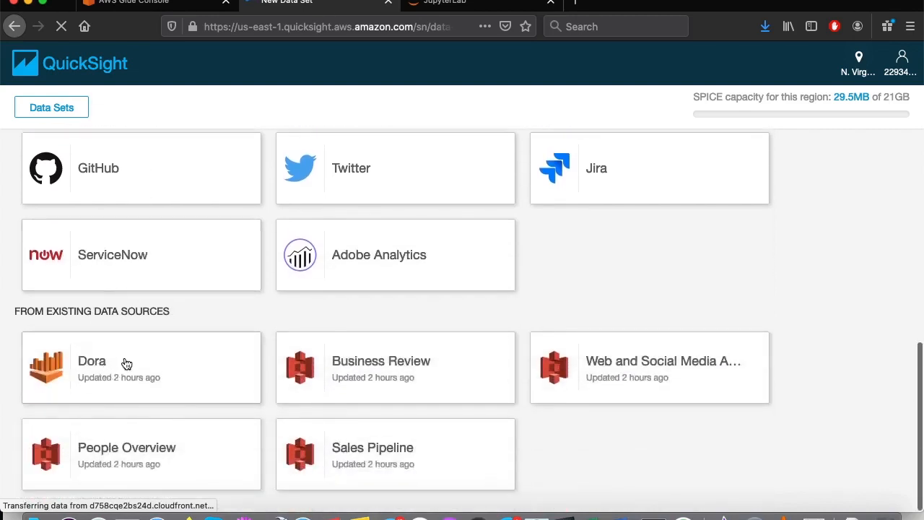
pyautogui.click(93, 361)
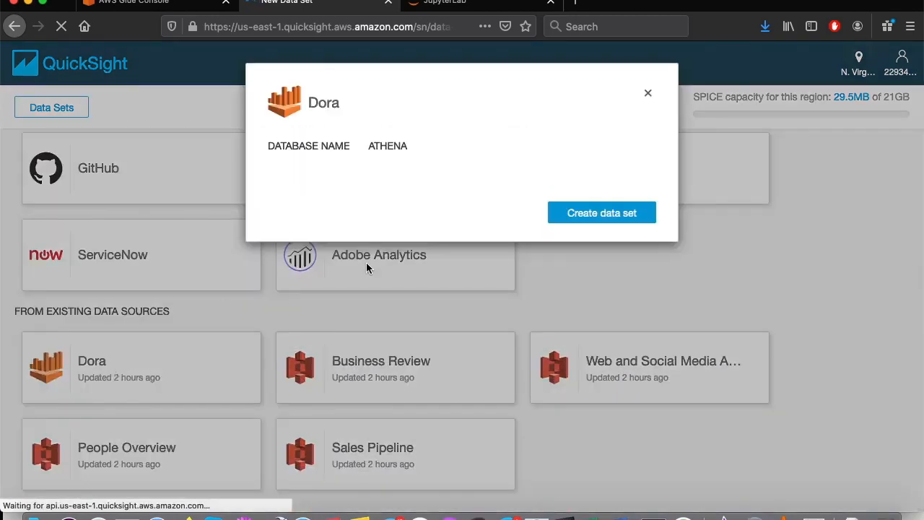
# Step: Create a data set from the Dora source choosing database dora_aires and table transactions_br
pyautogui.click(601, 212)
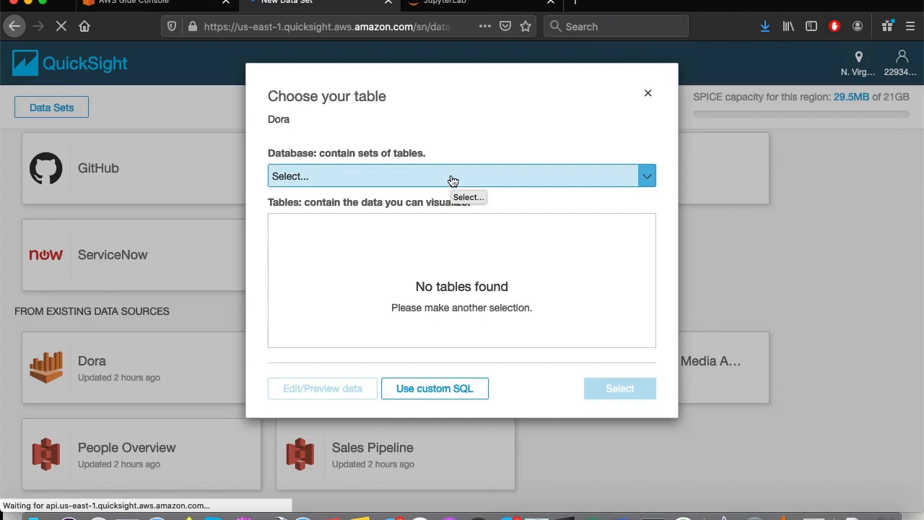
pyautogui.click(461, 176)
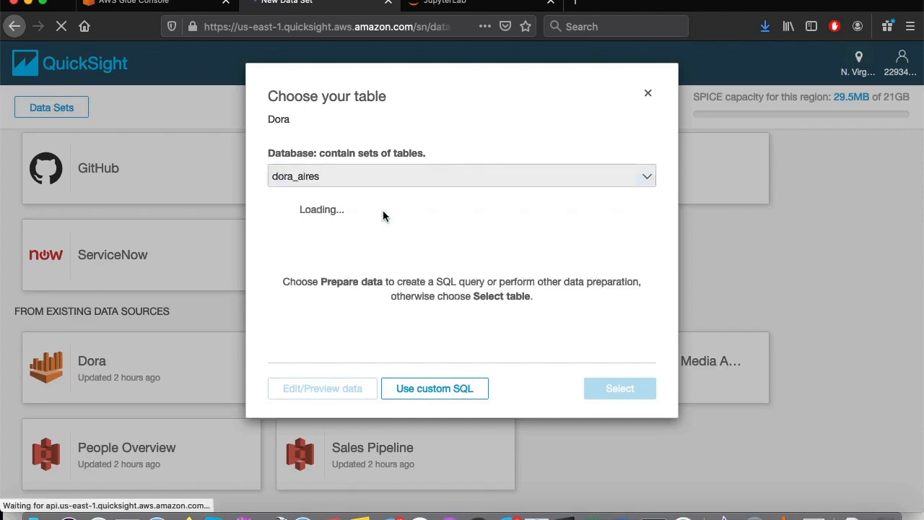
pyautogui.moveTo(416, 253)
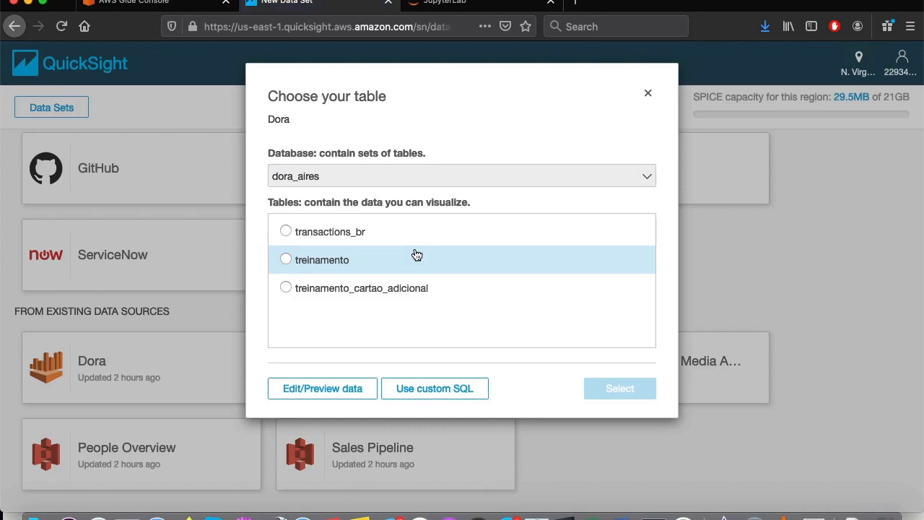
pyautogui.moveTo(377, 202)
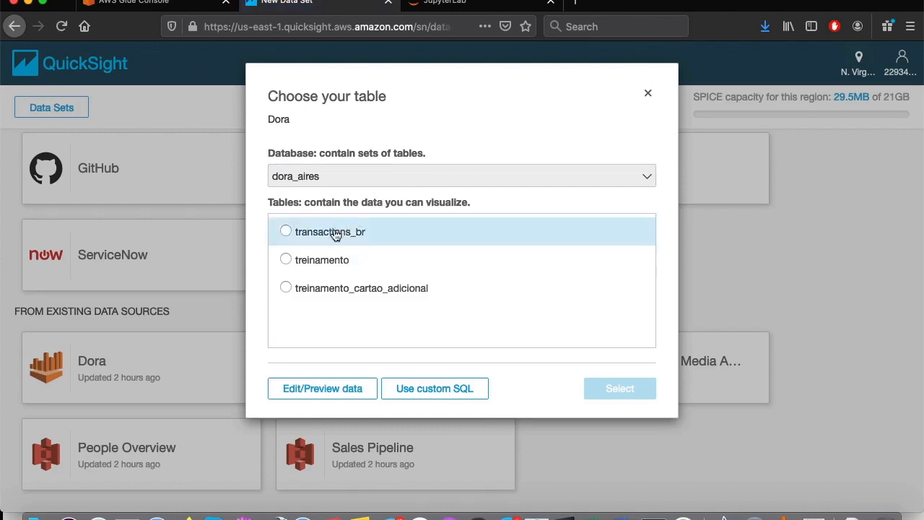
pyautogui.click(286, 231)
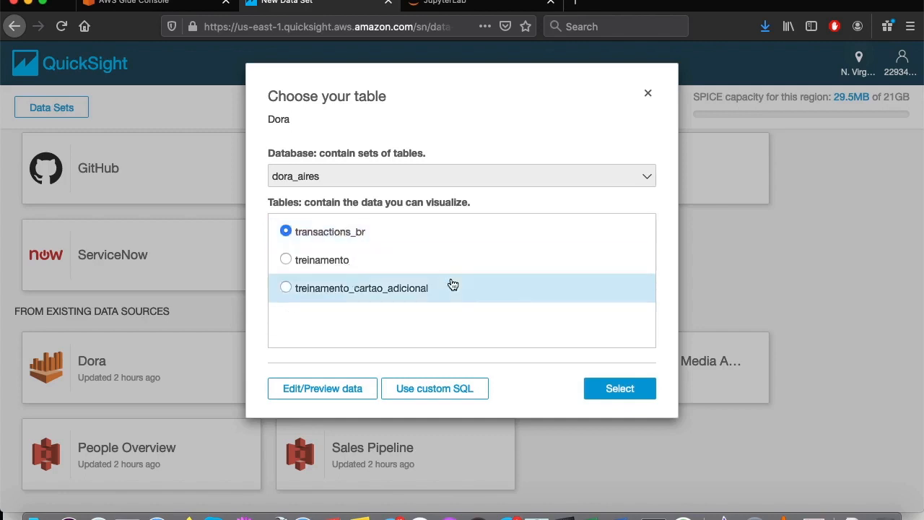
pyautogui.click(620, 389)
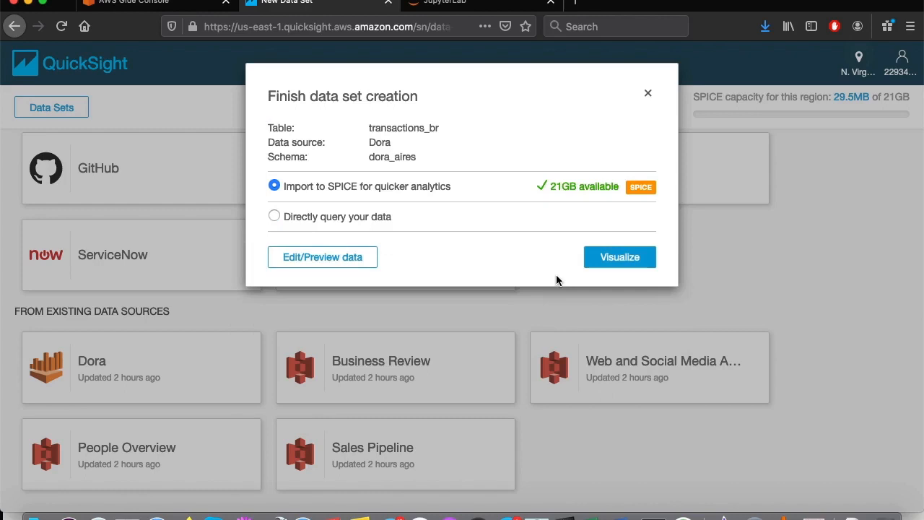
pyautogui.moveTo(319, 219)
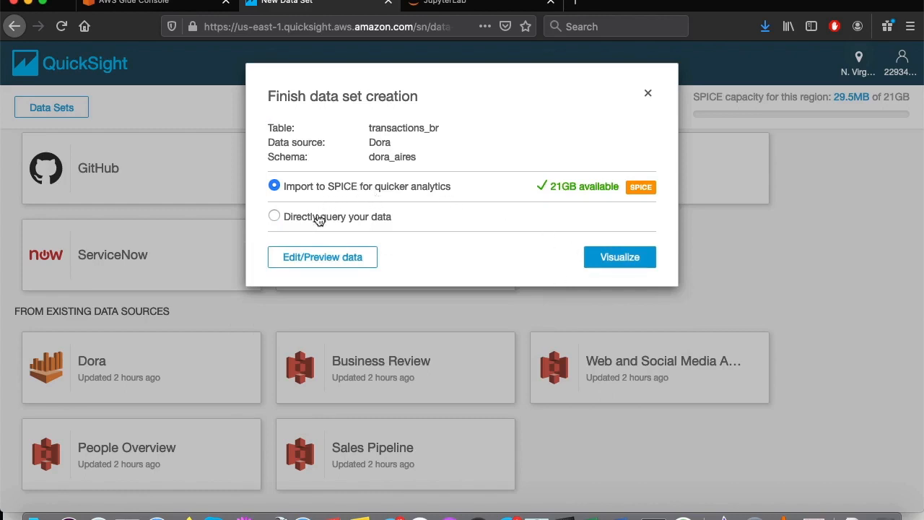
# Step: Choose Directly query your data and visualize to start a new analysis
pyautogui.click(274, 216)
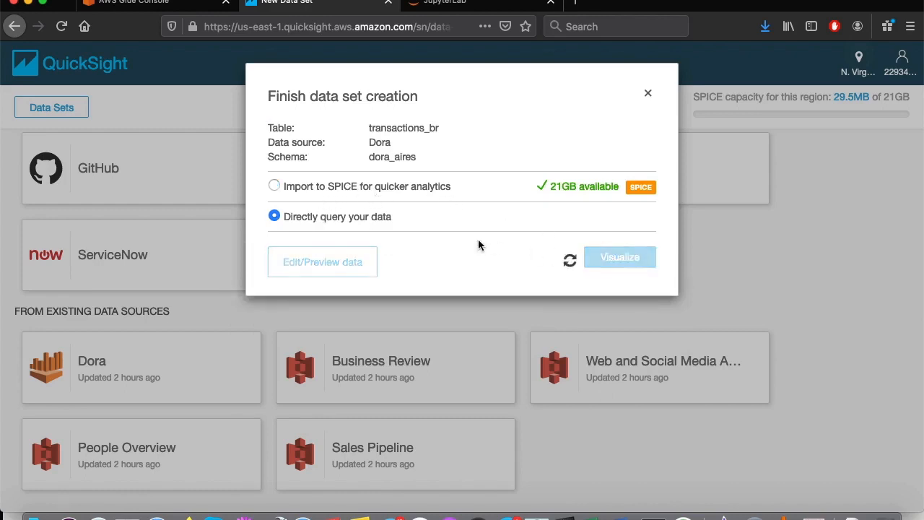
pyautogui.click(620, 257)
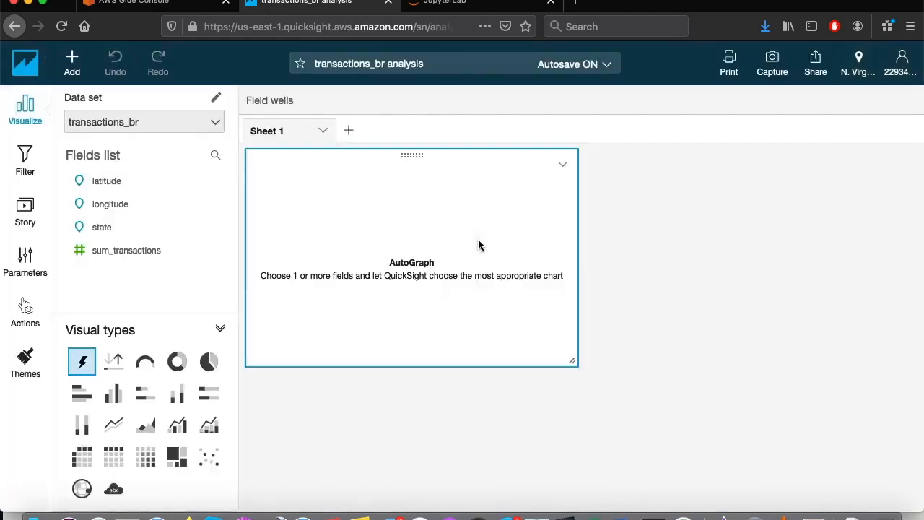
pyautogui.moveTo(344, 297)
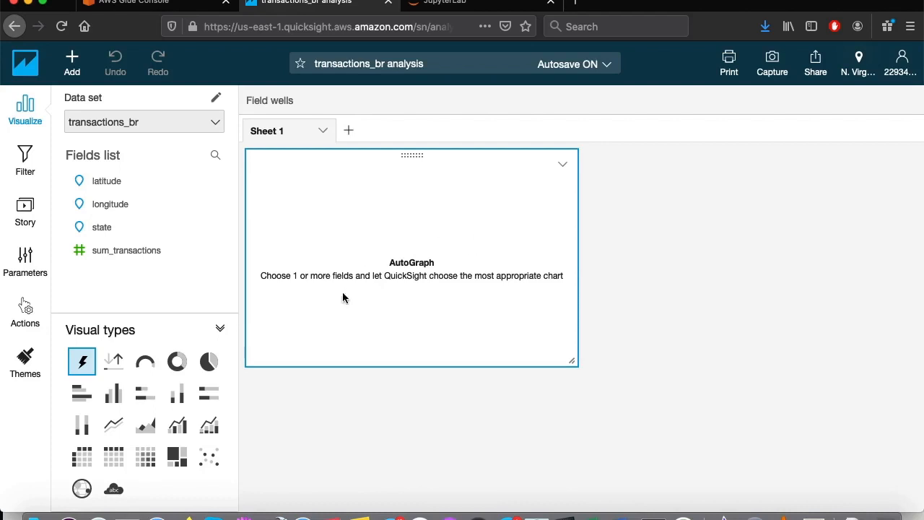
pyautogui.moveTo(81, 488)
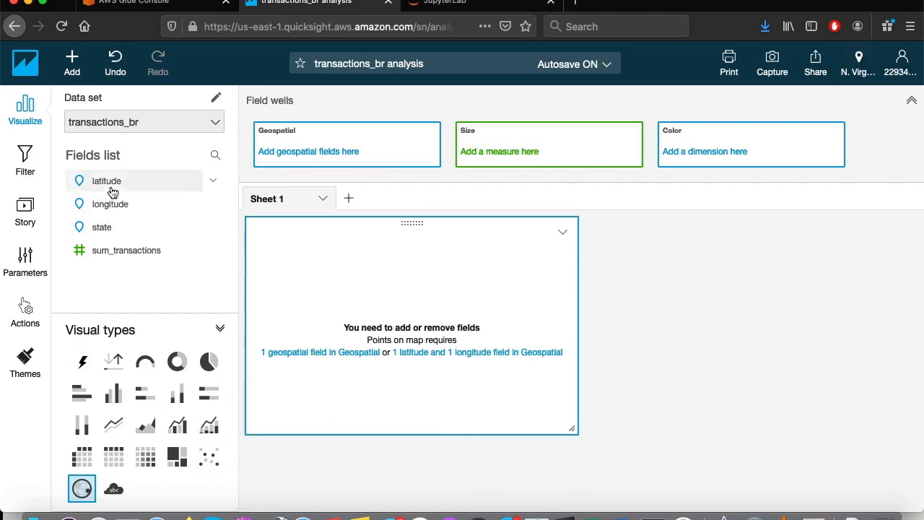
# Step: Place latitude on the map's Geospatial well and size the points by sum_transactions
pyautogui.moveTo(107, 181); pyautogui.dragTo(347, 152)
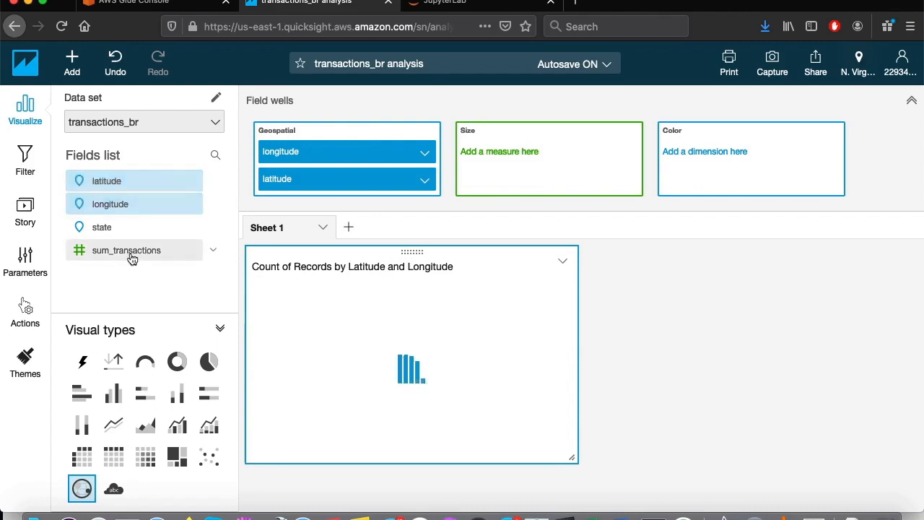
pyautogui.moveTo(127, 250); pyautogui.dragTo(549, 152)
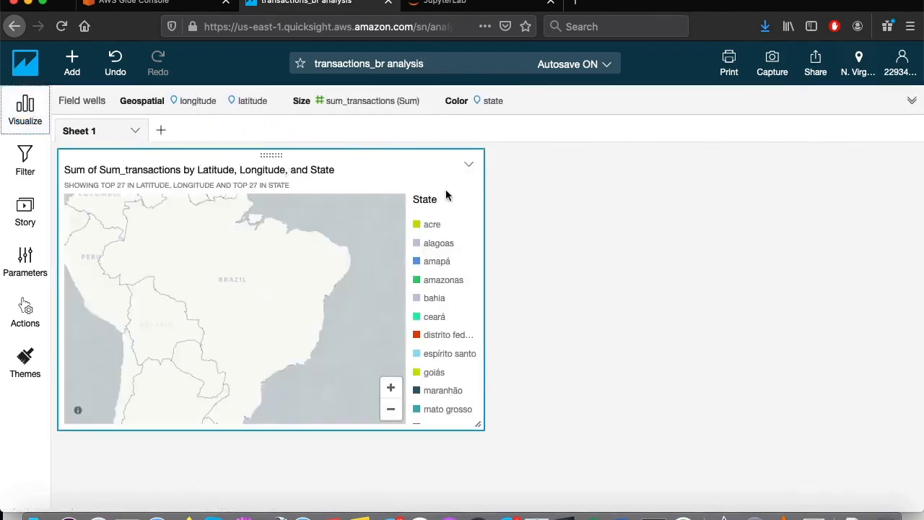
# Step: Maximize the map visual and shift it toward Brazil's northeast coast near Bahia
pyautogui.click(468, 165)
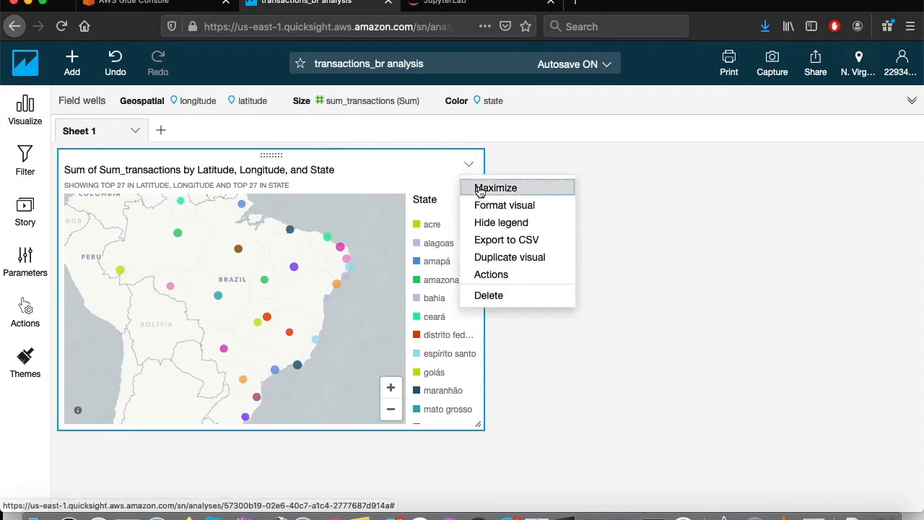
pyautogui.click(496, 188)
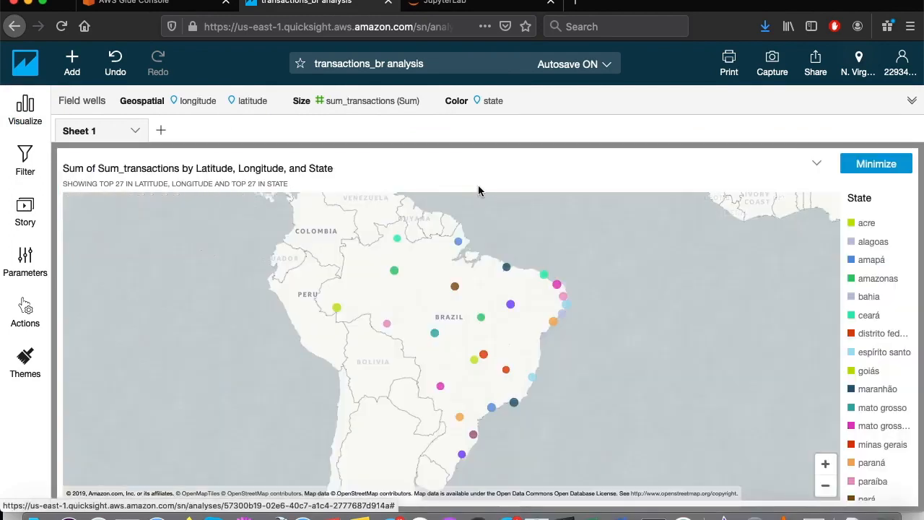
pyautogui.moveTo(408, 303)
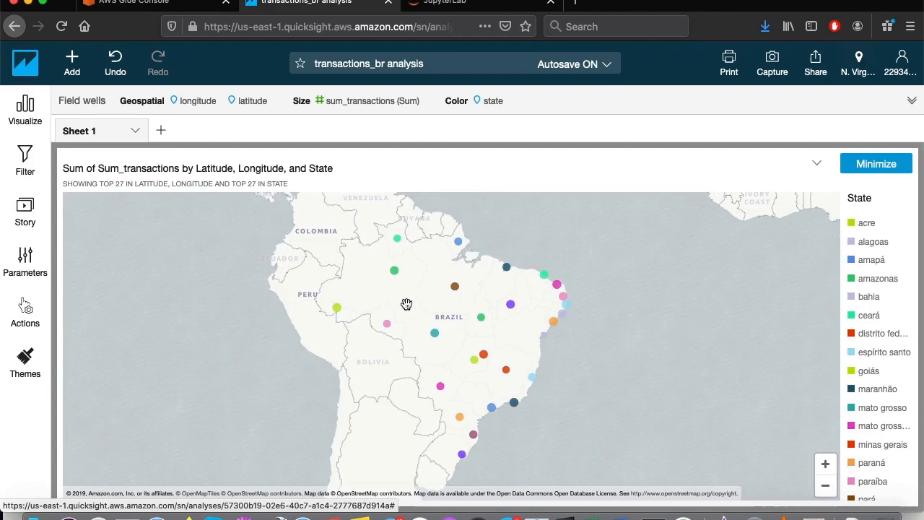
pyautogui.moveTo(589, 351)
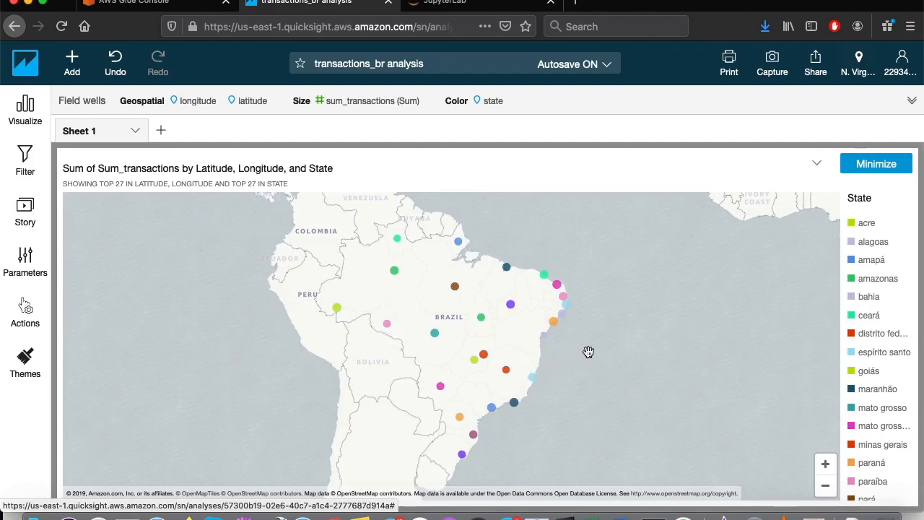
pyautogui.moveTo(589, 353); pyautogui.dragTo(528, 289)
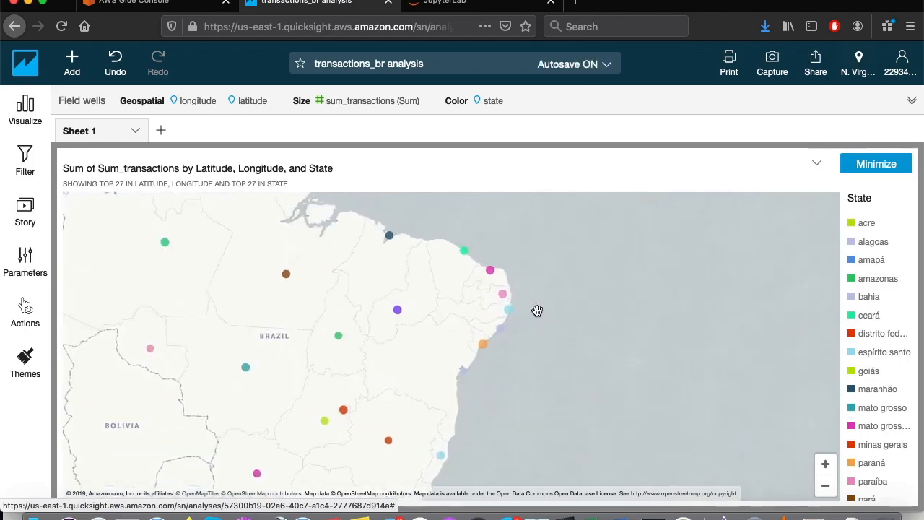
pyautogui.moveTo(512, 355)
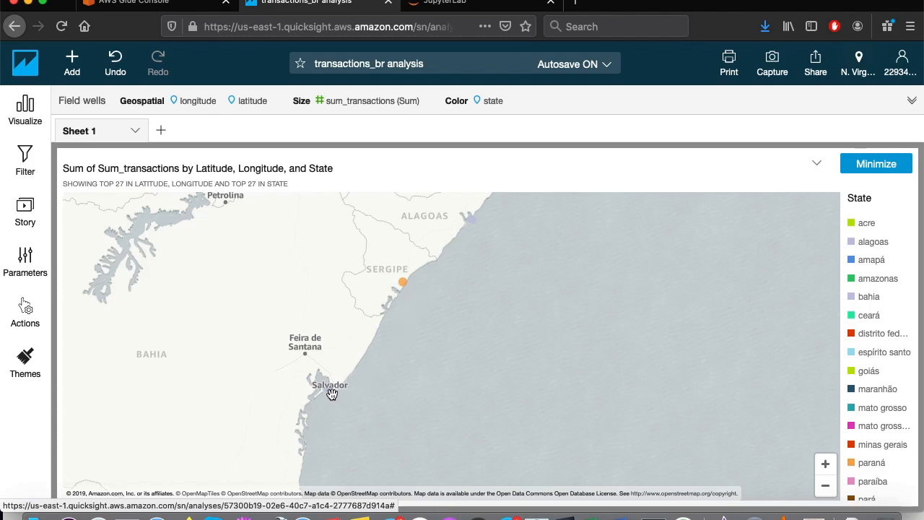
pyautogui.moveTo(332, 394)
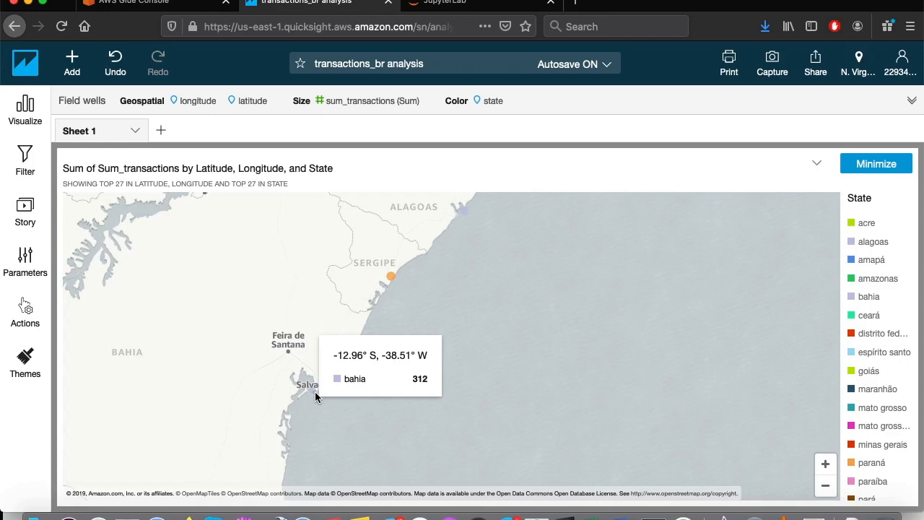
pyautogui.moveTo(196, 7)
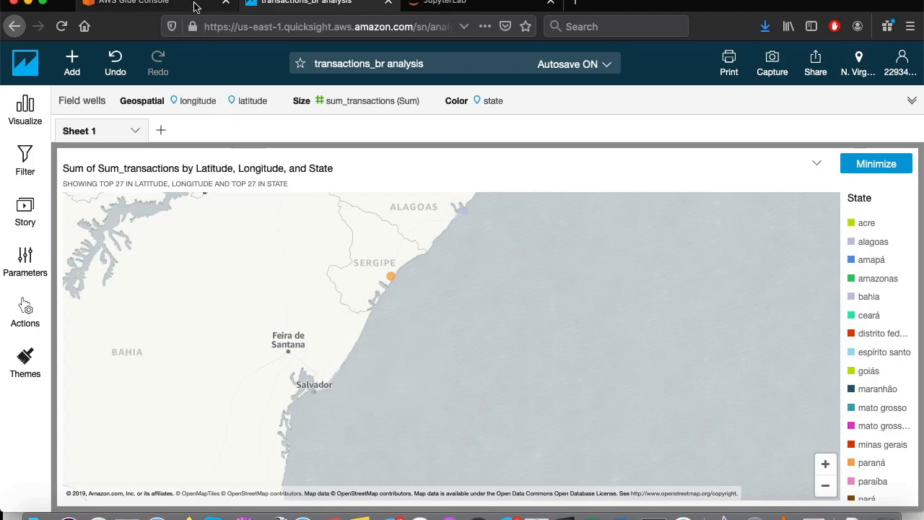
# Step: In Athena, select the dora_aires database and write 'select * from transactions_br'
pyautogui.click(138, 3)
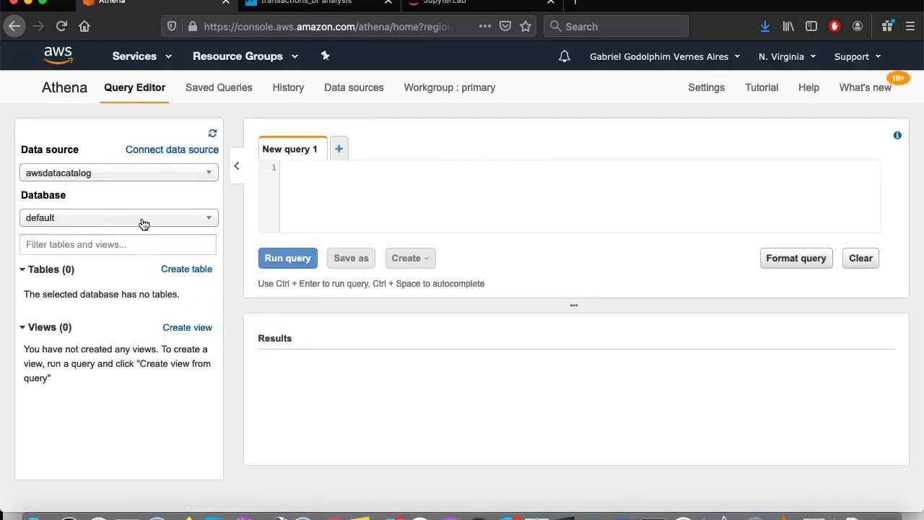
pyautogui.click(119, 217)
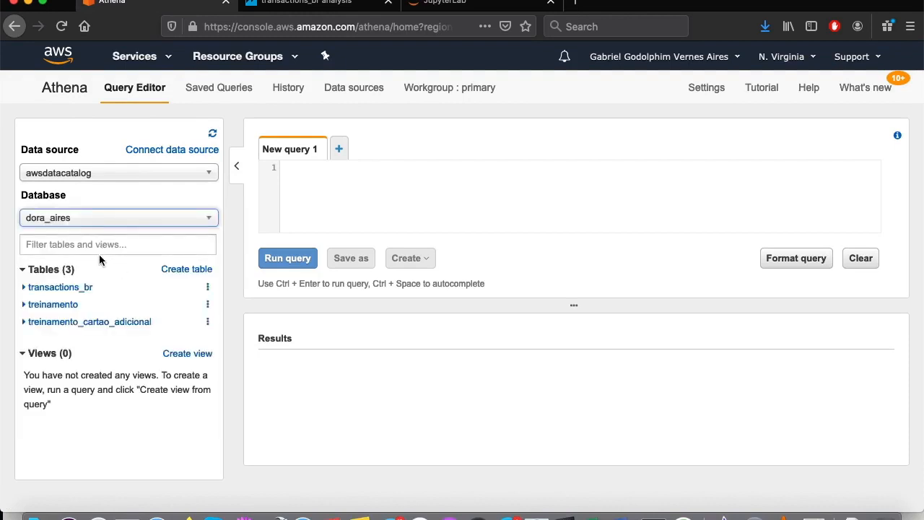
pyautogui.moveTo(121, 292)
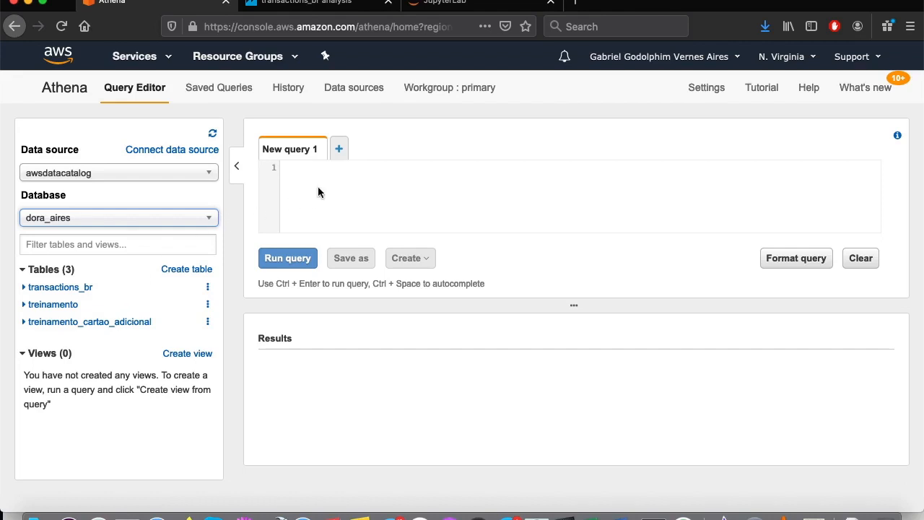
pyautogui.write('select')
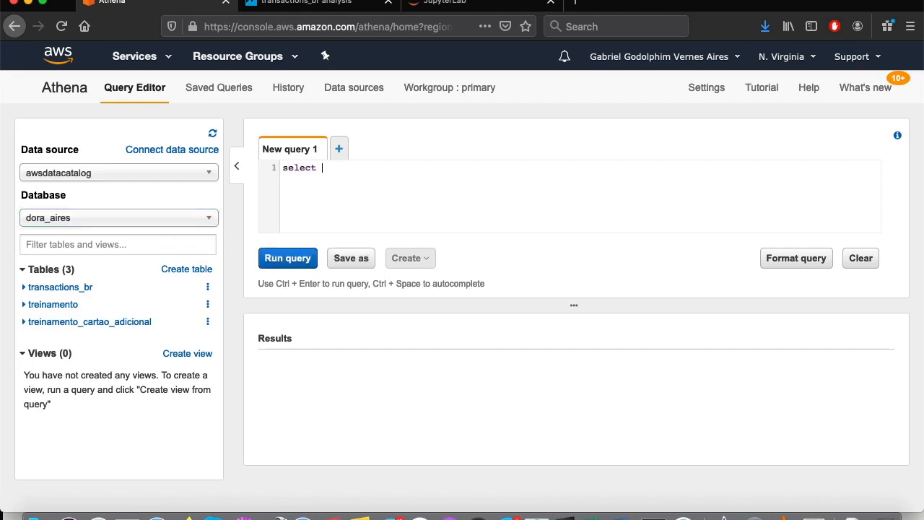
pyautogui.write('* from')
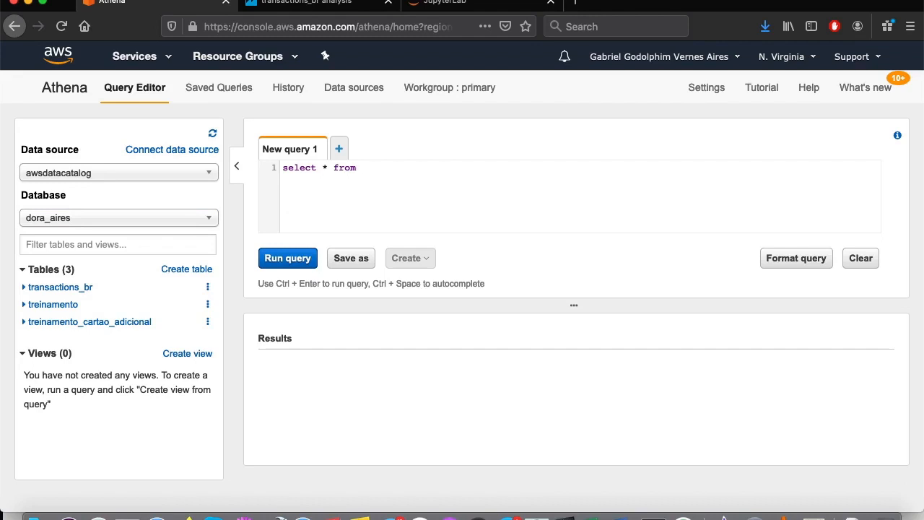
pyautogui.write('tr')
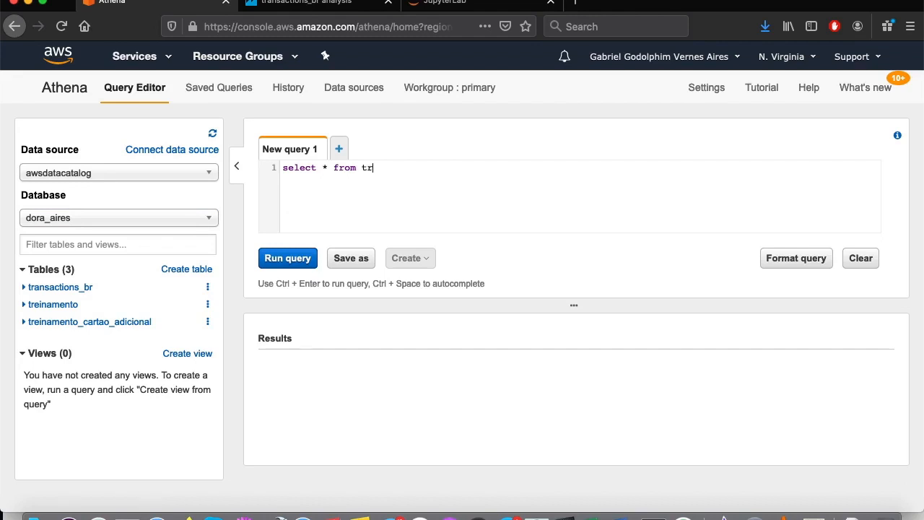
pyautogui.write('ansactions_br')
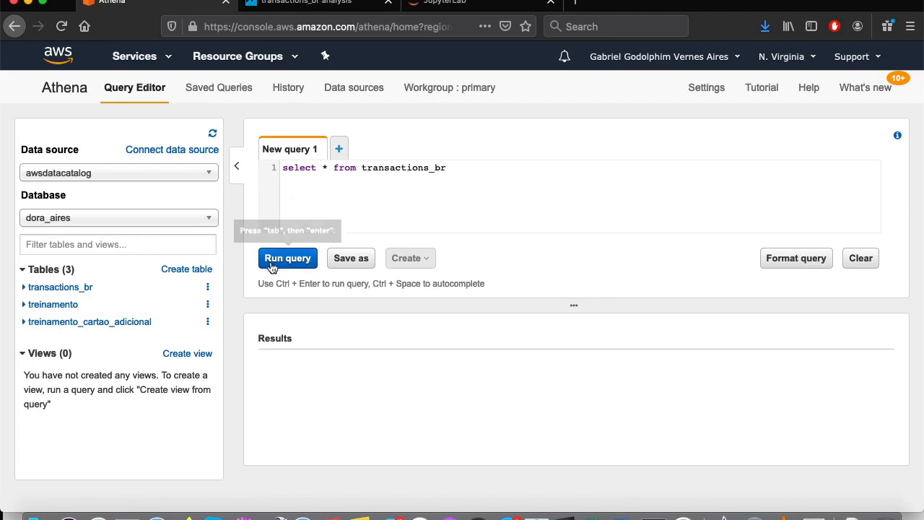
pyautogui.click(289, 257)
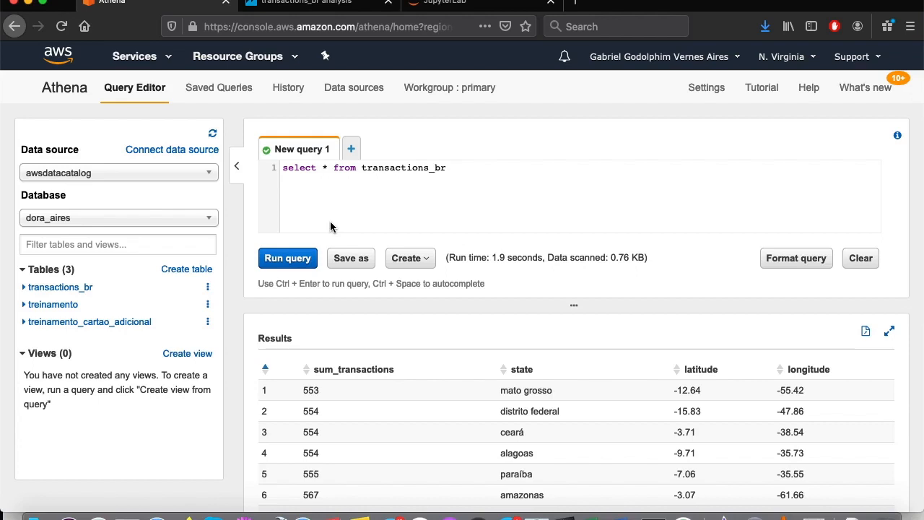
pyautogui.moveTo(298, 260)
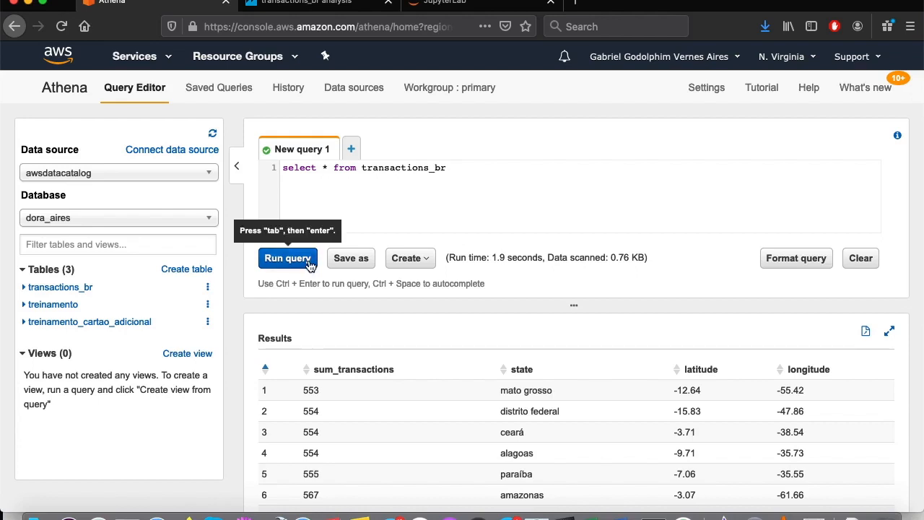
pyautogui.moveTo(410, 113)
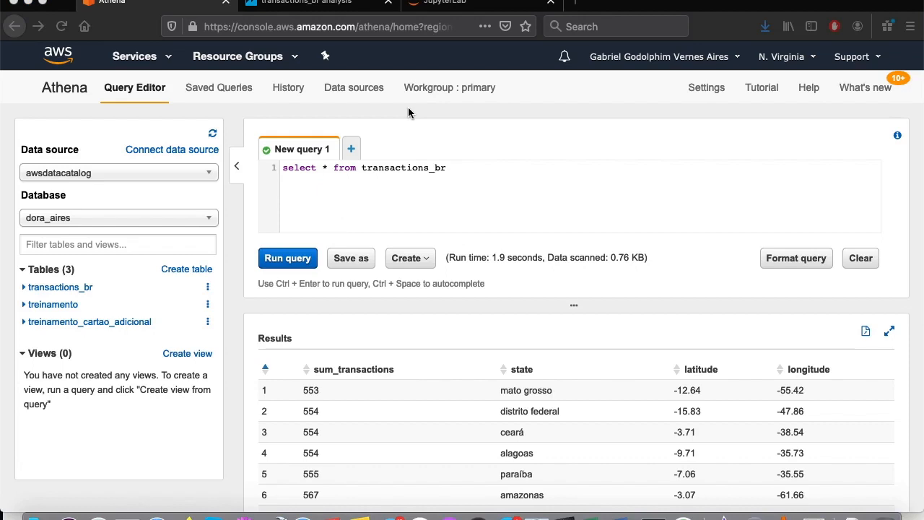
pyautogui.moveTo(354, 116)
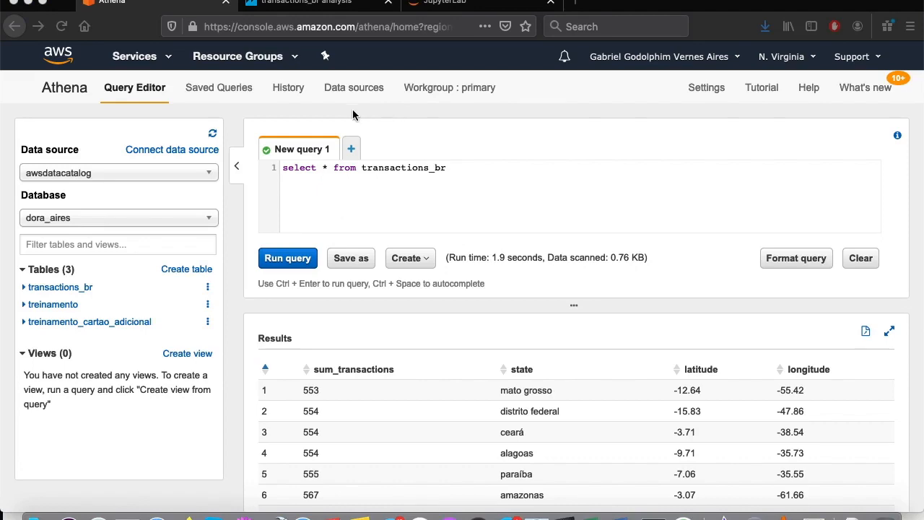
pyautogui.moveTo(157, 57)
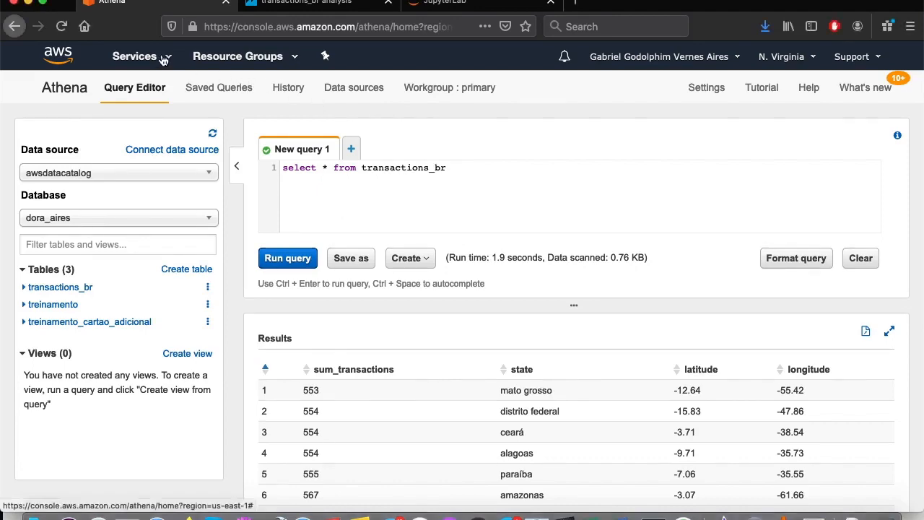
# Step: Find 'lake' in the AWS Services menu and go to AWS Lake Formation
pyautogui.click(136, 56)
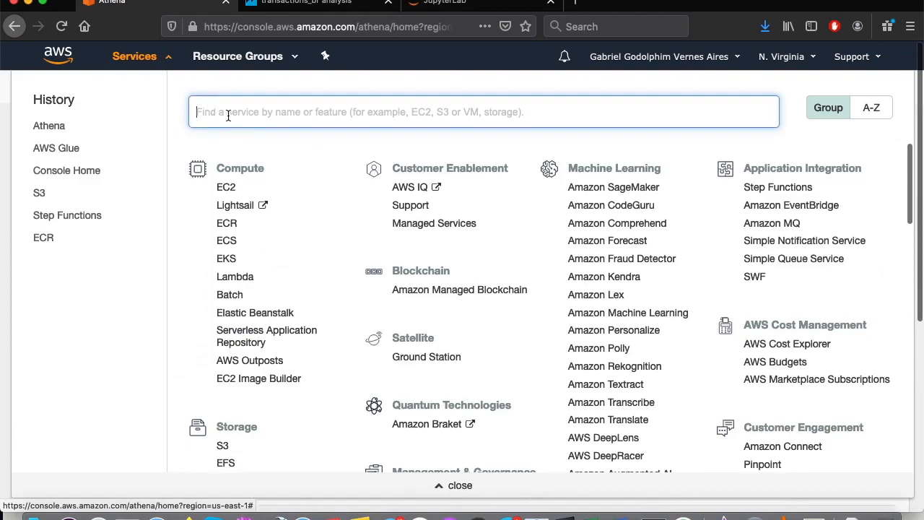
pyautogui.write('lake')
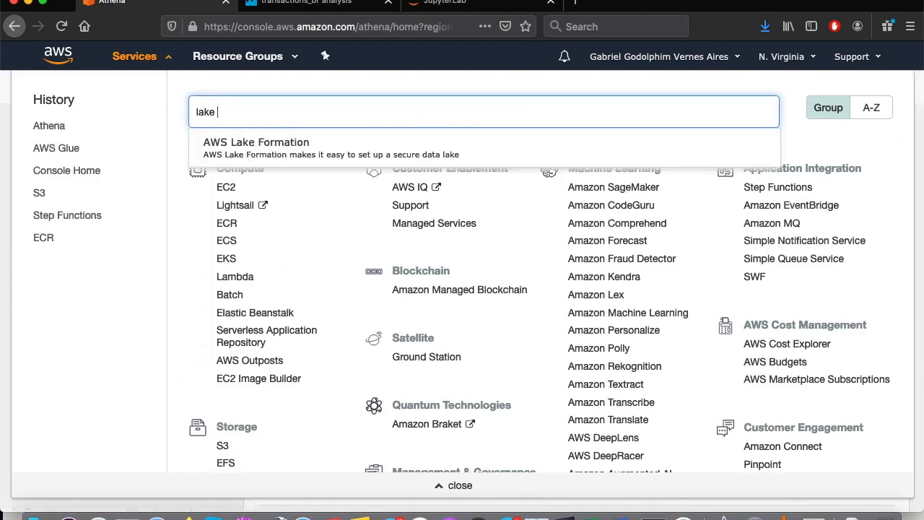
pyautogui.click(256, 142)
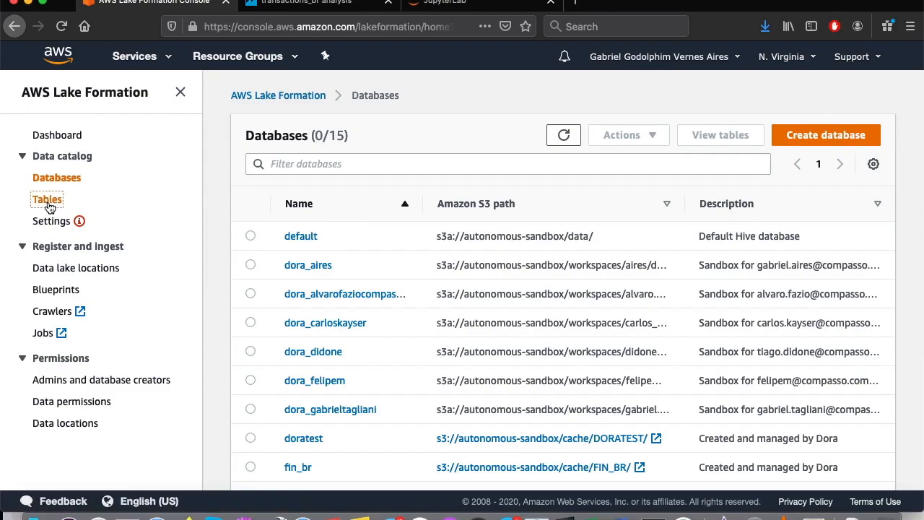
# Step: From Tables, view transactions_br and scroll through its Table details and Schema
pyautogui.click(48, 199)
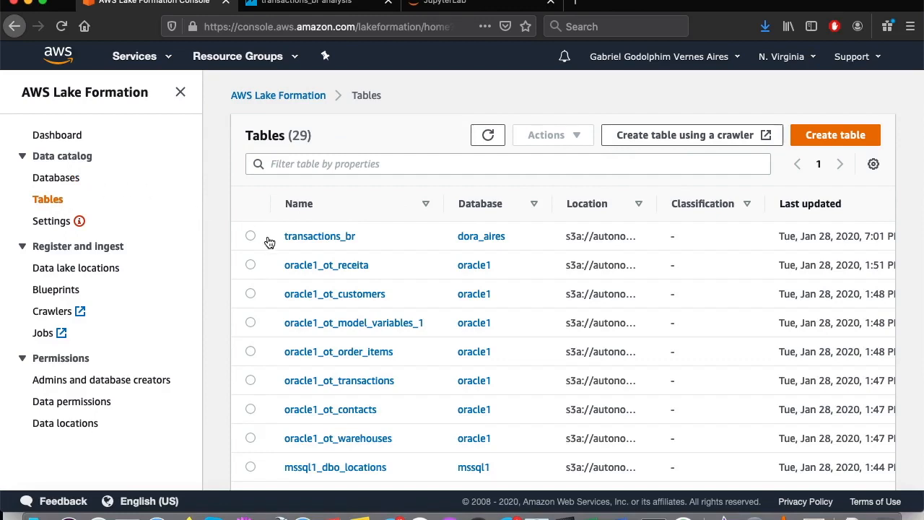
pyautogui.click(320, 237)
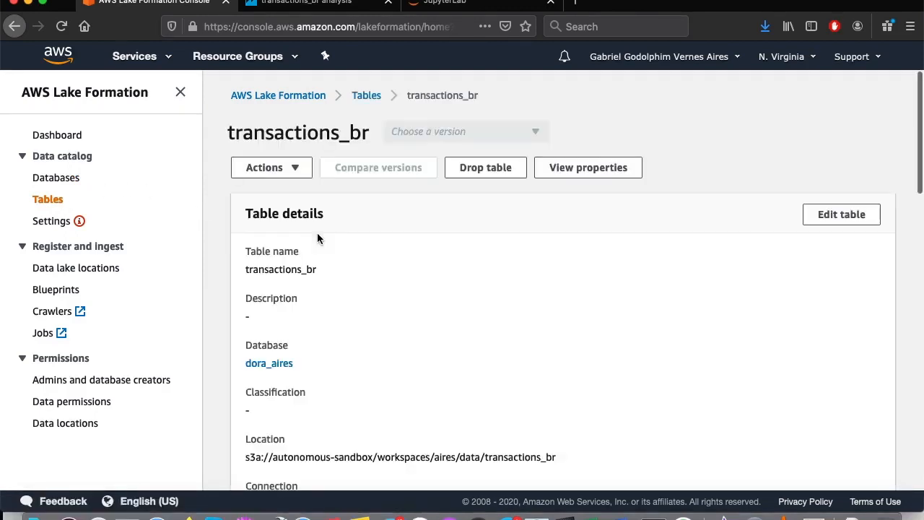
pyautogui.scroll(-3)
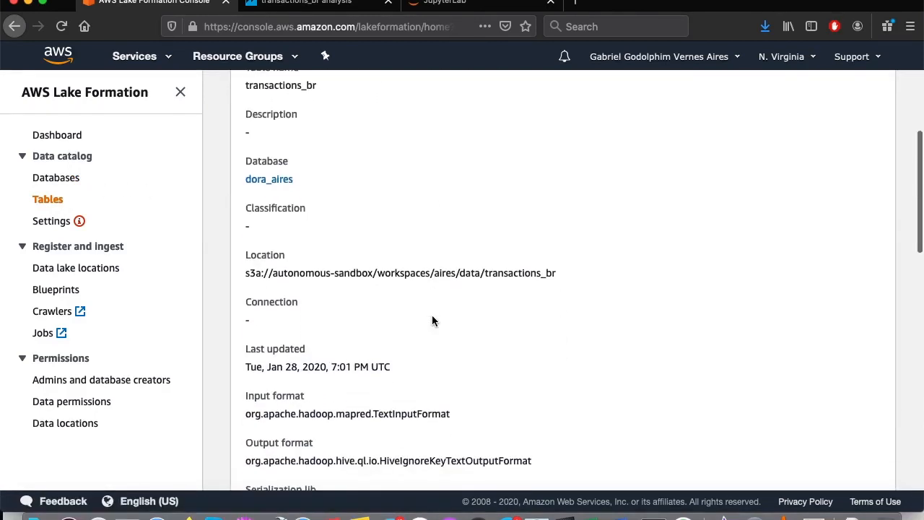
pyautogui.scroll(-3)
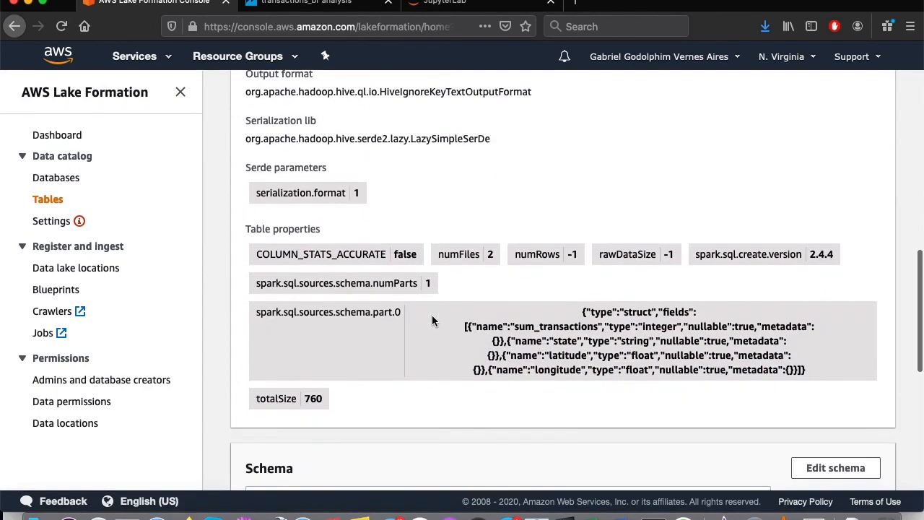
pyautogui.scroll(-3)
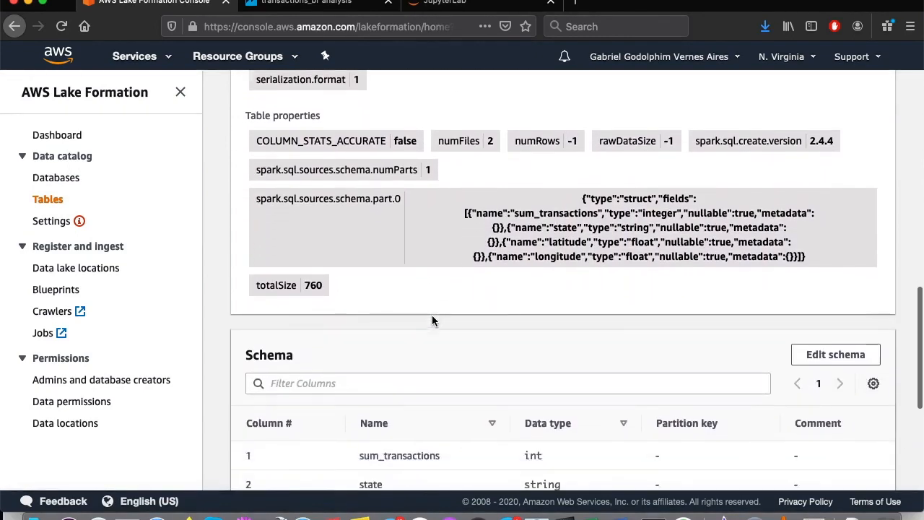
pyautogui.scroll(-3)
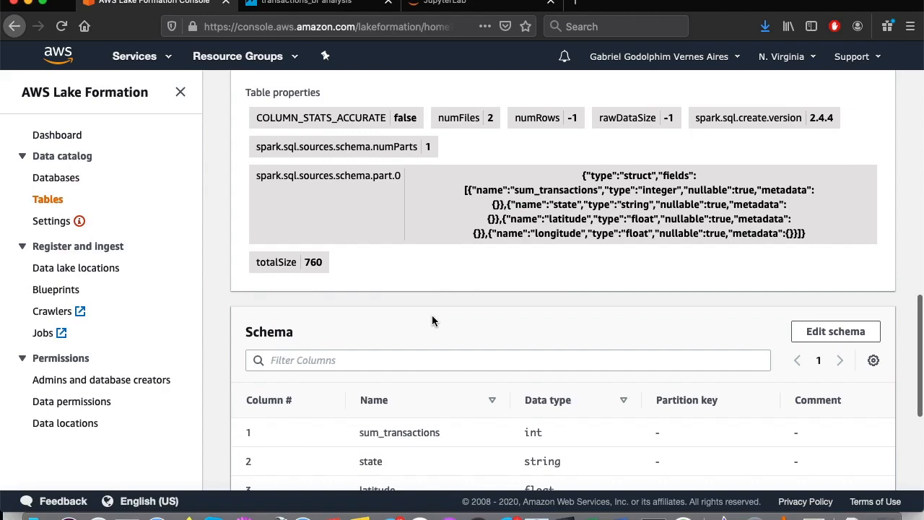
pyautogui.scroll(-3)
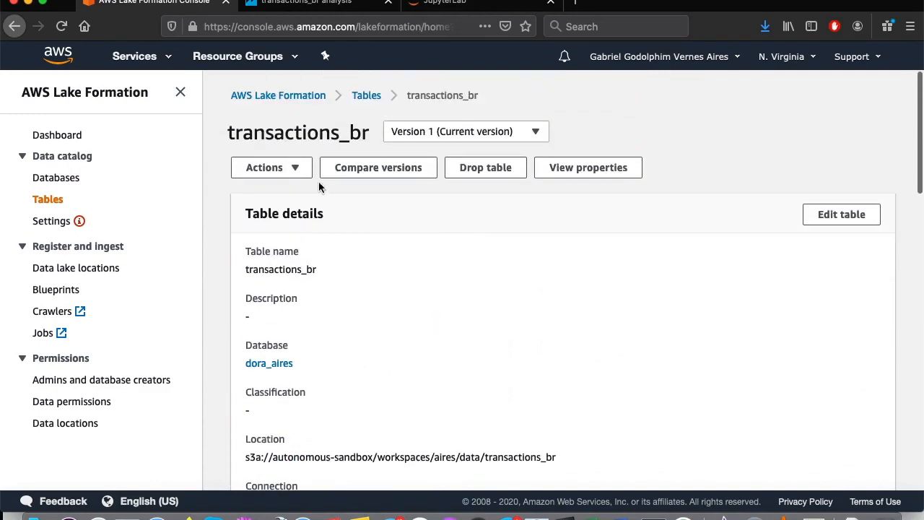
# Step: Show the Actions menu for transactions_br with its data and permission options
pyautogui.click(271, 167)
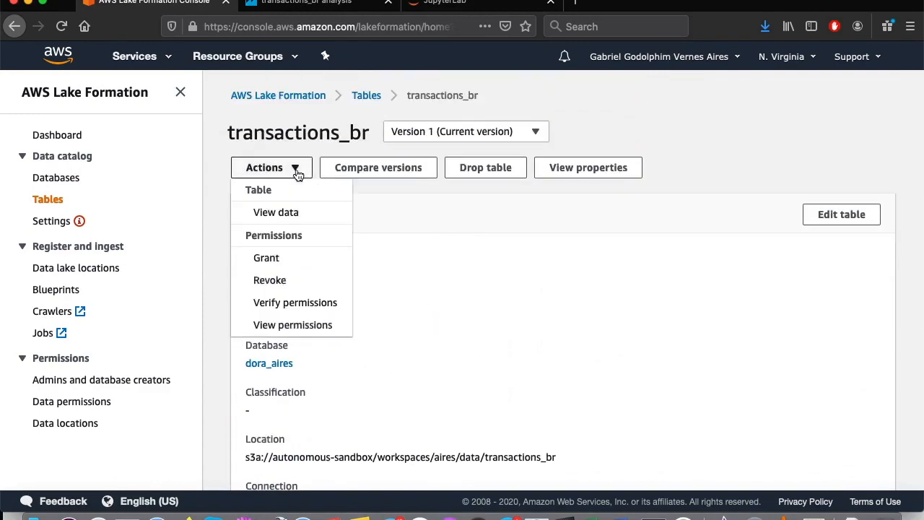
pyautogui.moveTo(286, 220)
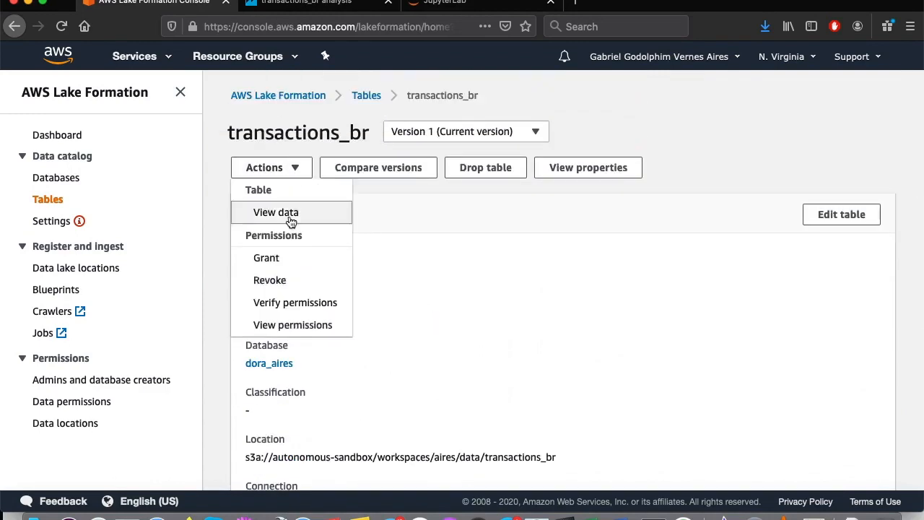
pyautogui.moveTo(286, 280)
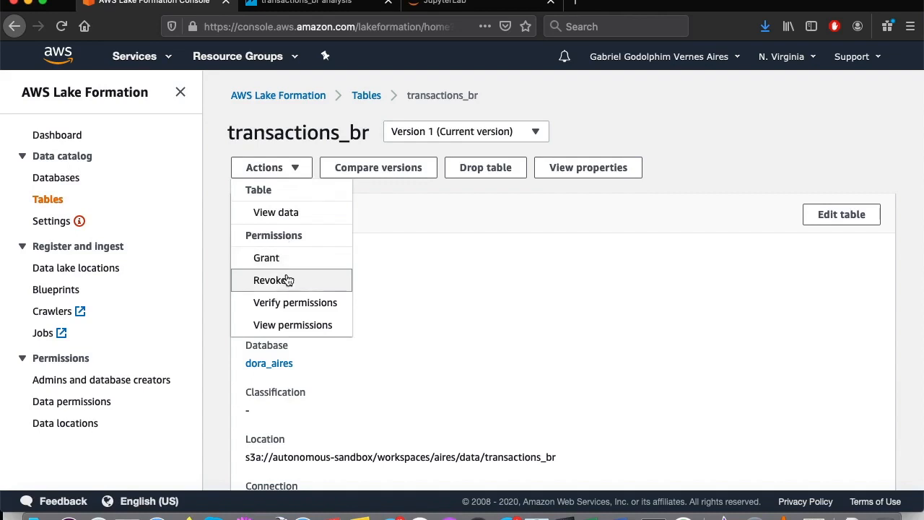
pyautogui.moveTo(277, 260)
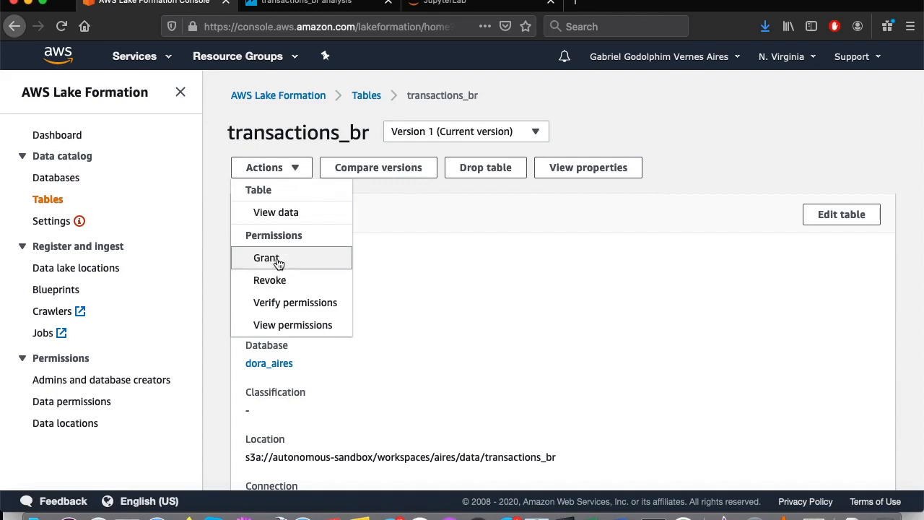
pyautogui.click(266, 257)
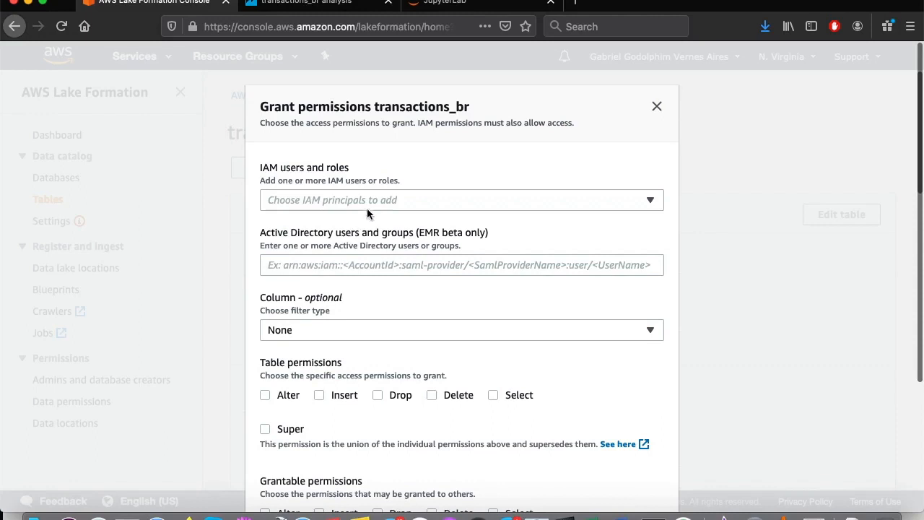
pyautogui.click(462, 199)
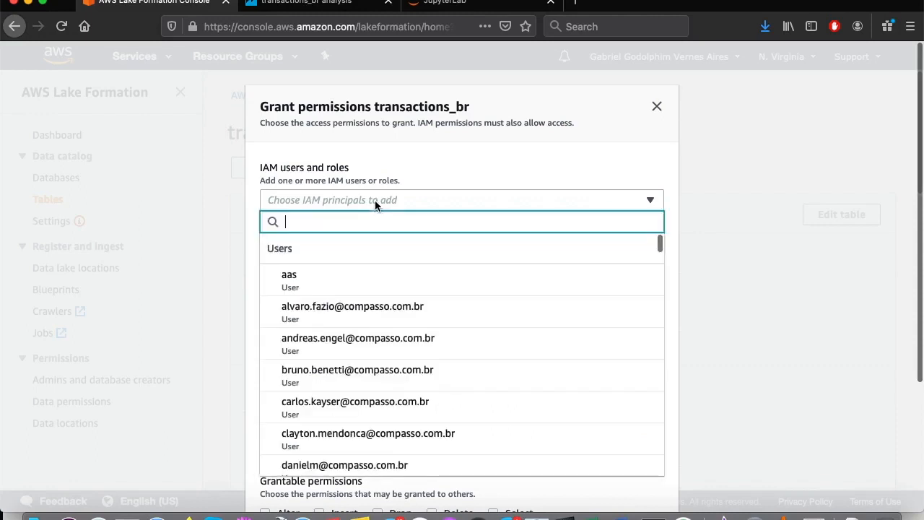
pyautogui.moveTo(326, 305)
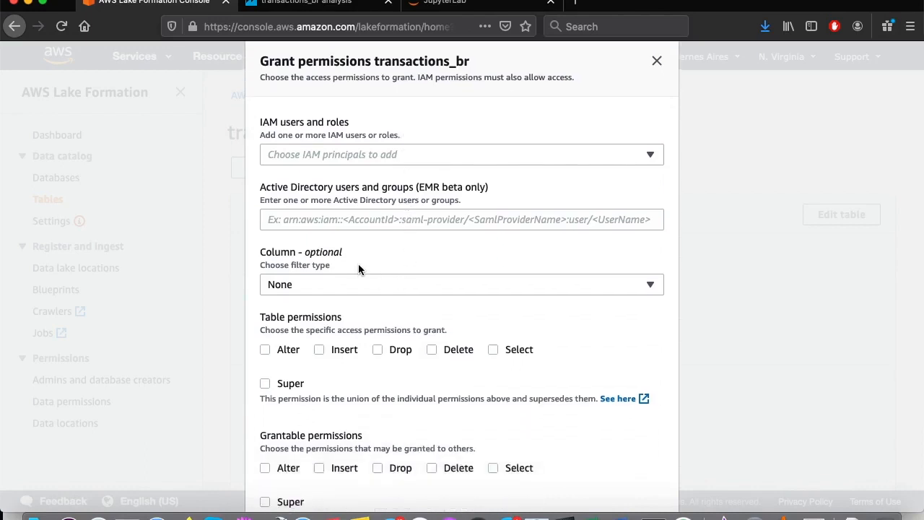
pyautogui.moveTo(370, 257)
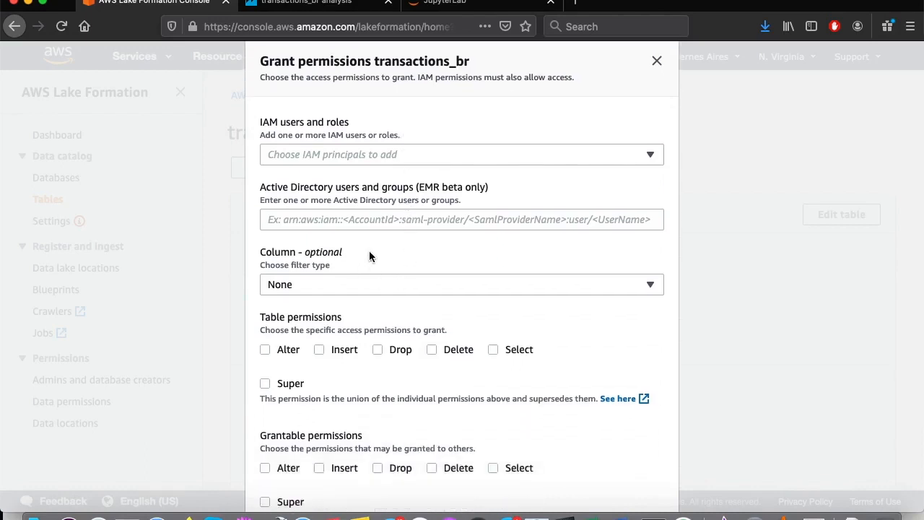
pyautogui.click(462, 285)
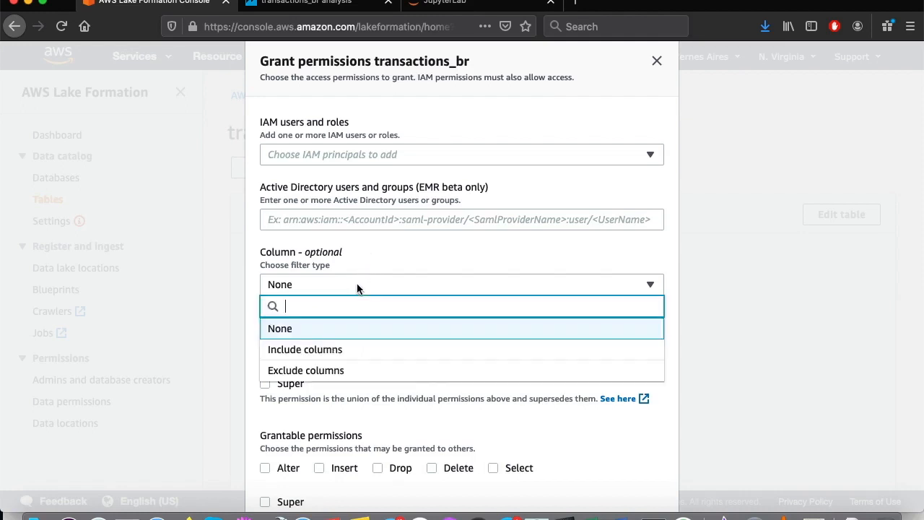
pyautogui.click(307, 370)
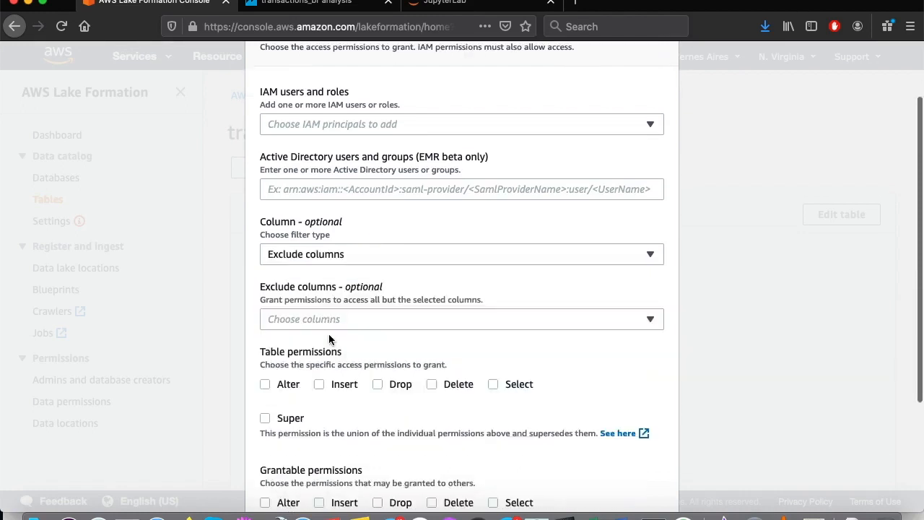
pyautogui.click(461, 319)
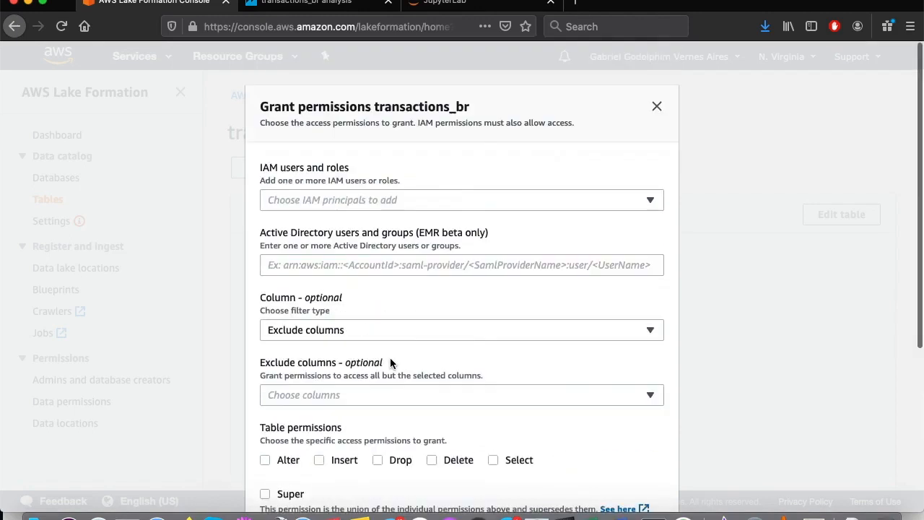
pyautogui.click(655, 107)
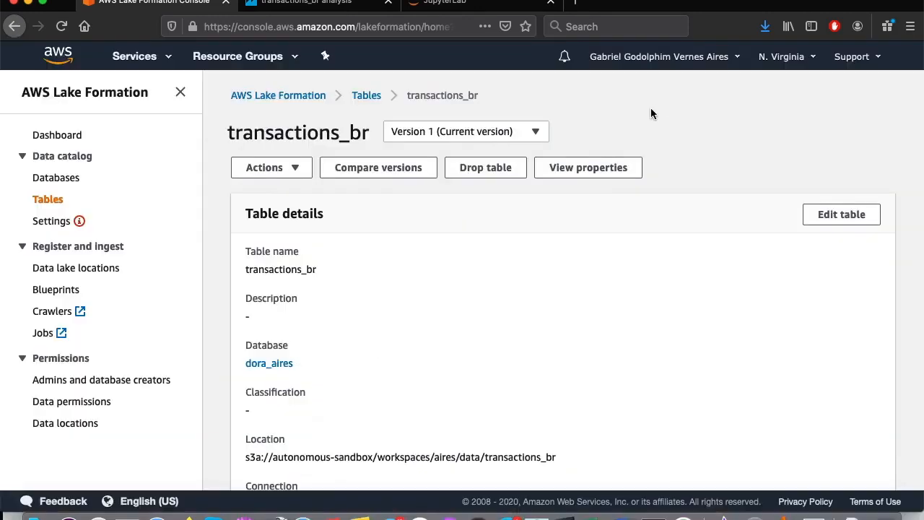
pyautogui.moveTo(658, 166)
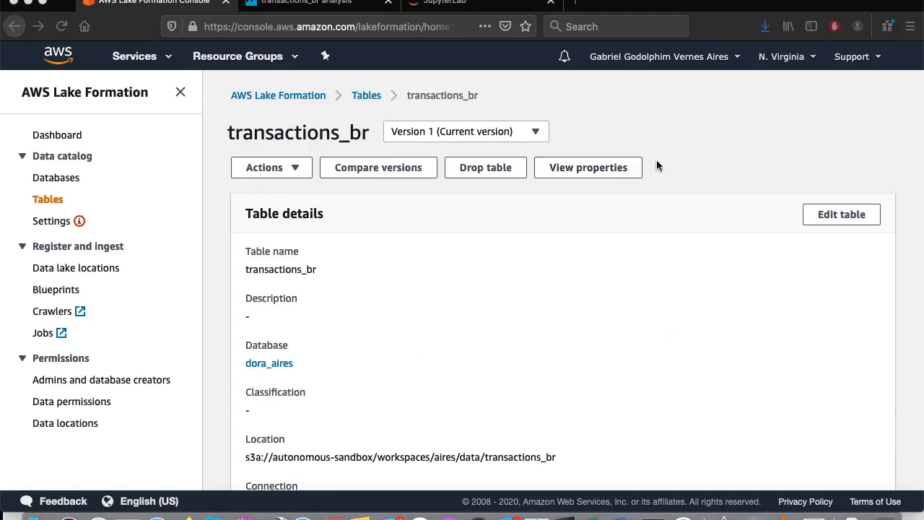